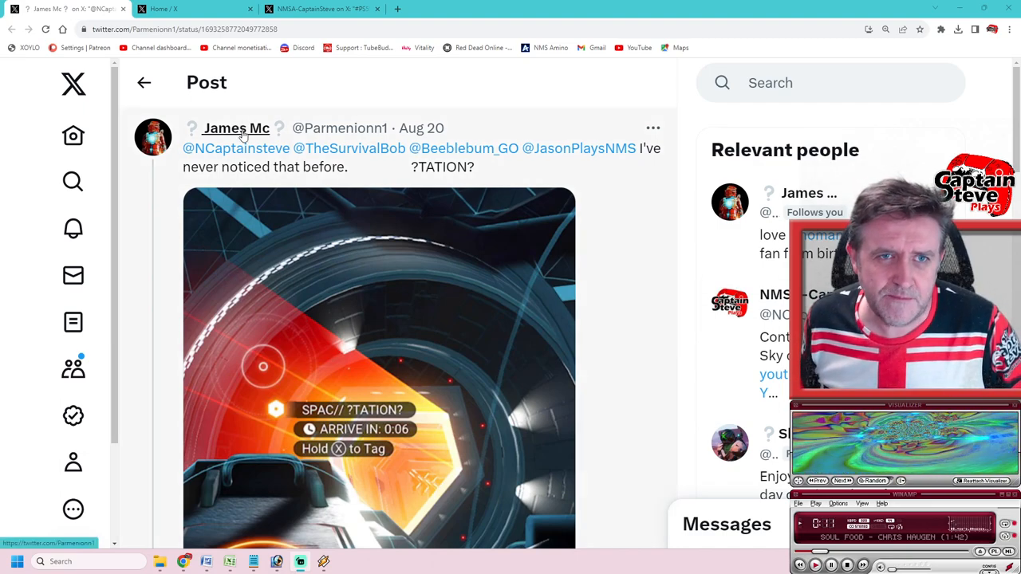
mouse_move(421, 128)
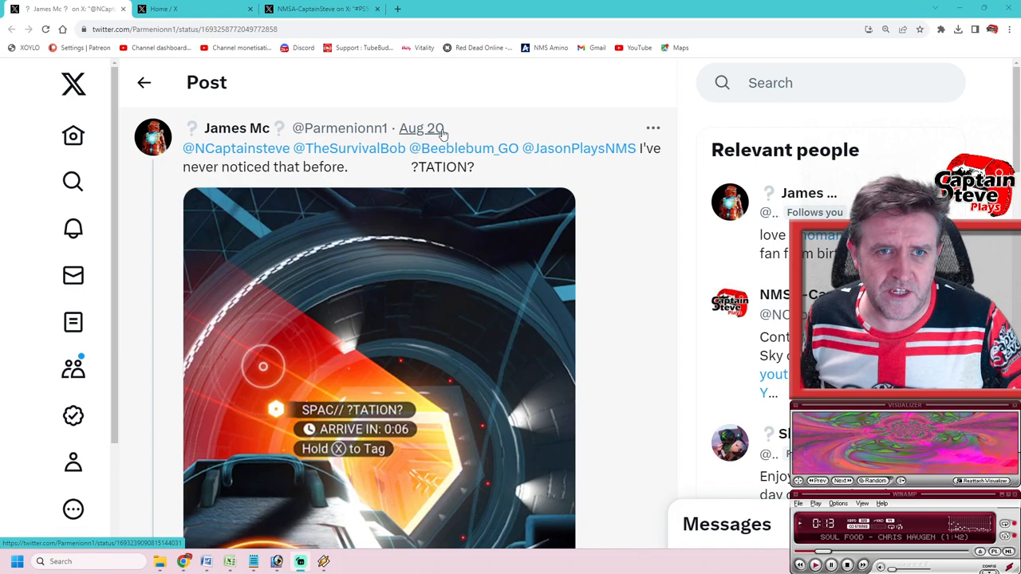
mouse_move(421, 128)
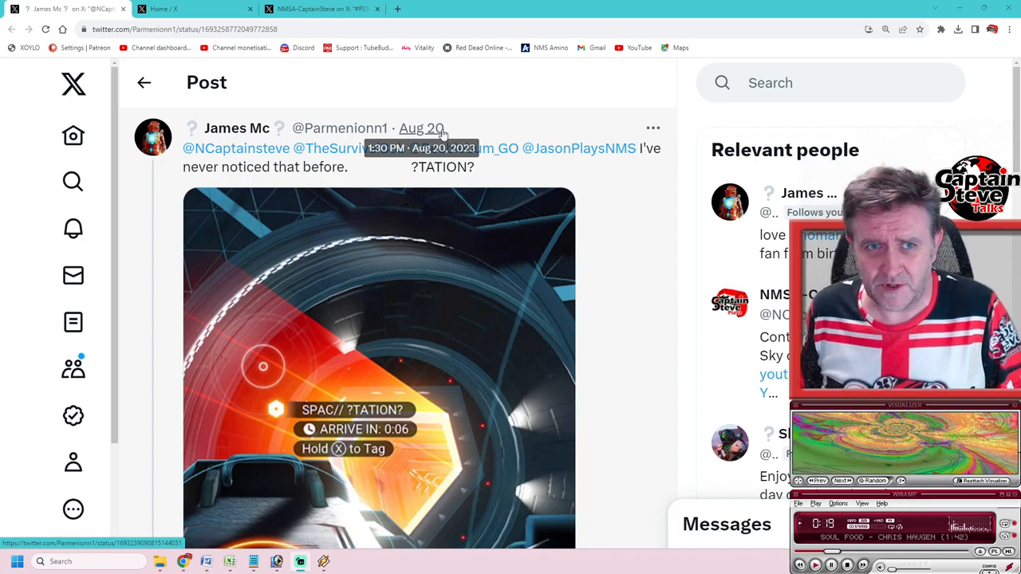
mouse_move(211, 194)
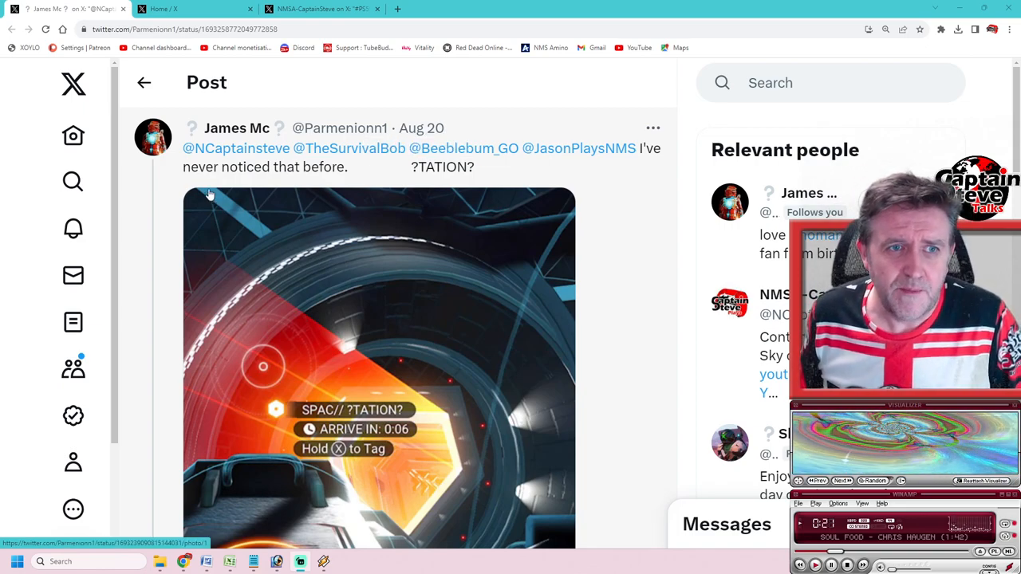
mouse_move(420, 178)
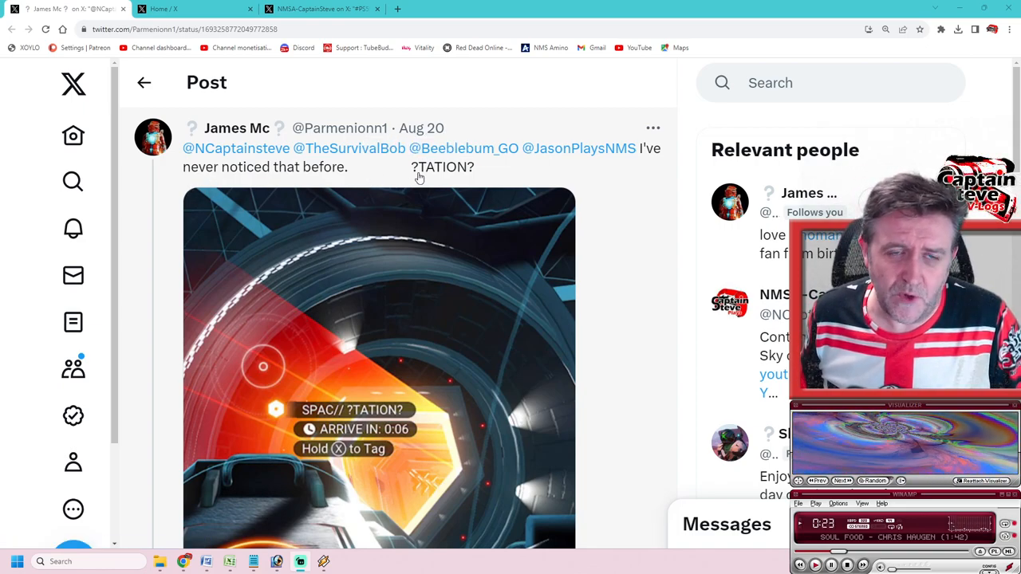
mouse_move(477, 180)
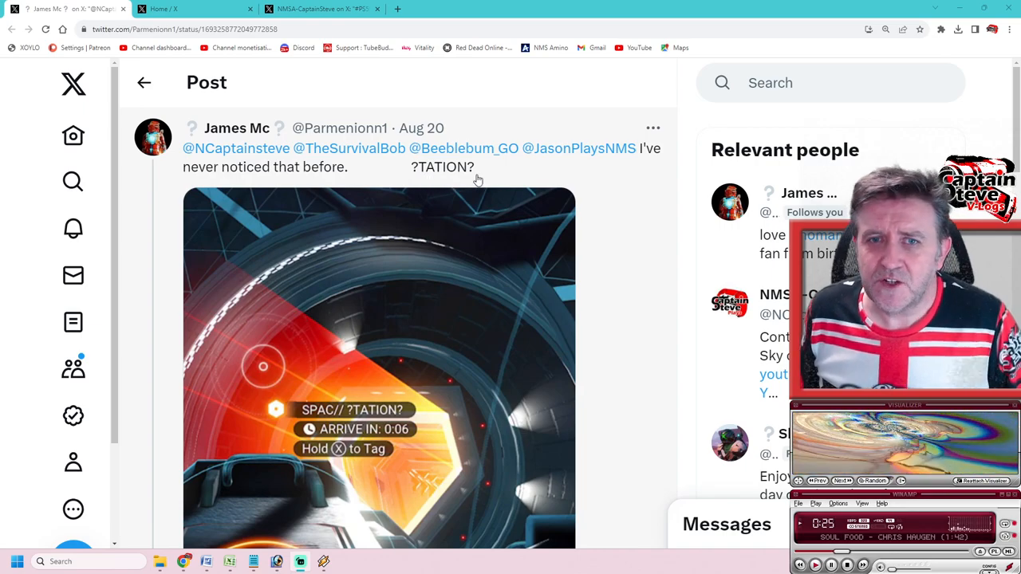
Switch to NMSA-CaptainSteve's Echoes post, highlight 'Echoes', and enlarge its first cockpit screenshot
scroll(down, 3)
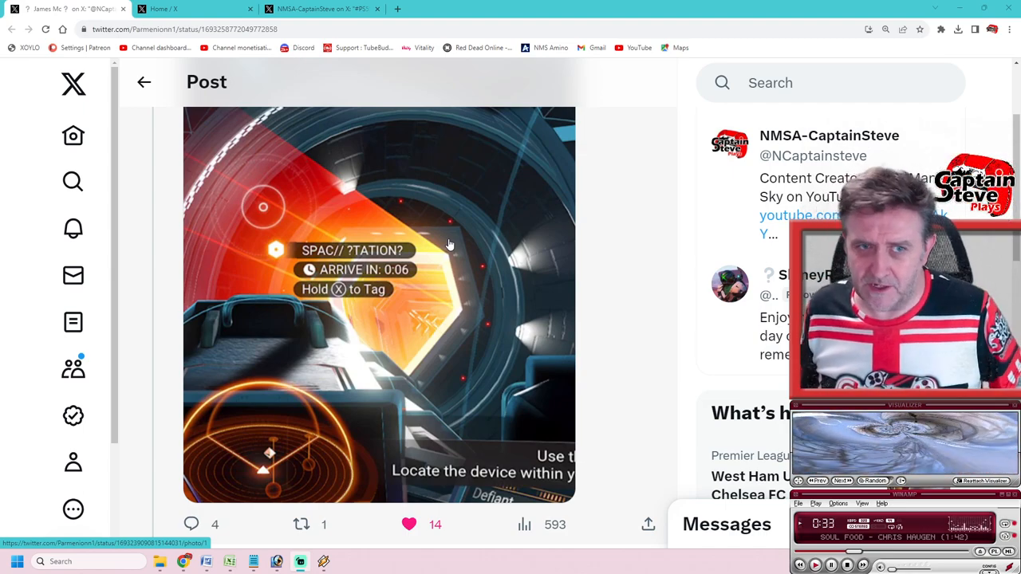
scroll(up, 3)
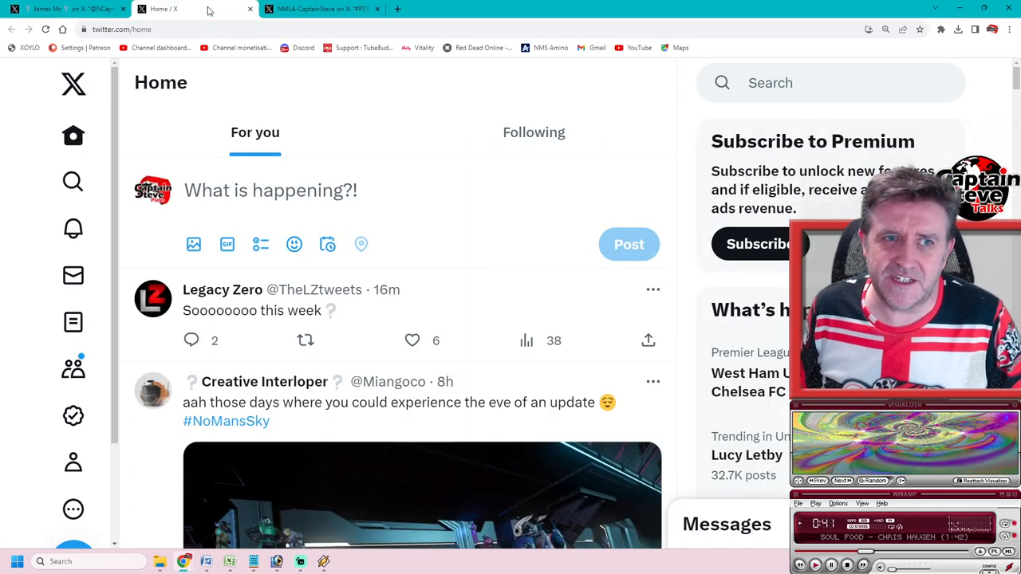
scroll(down, 3)
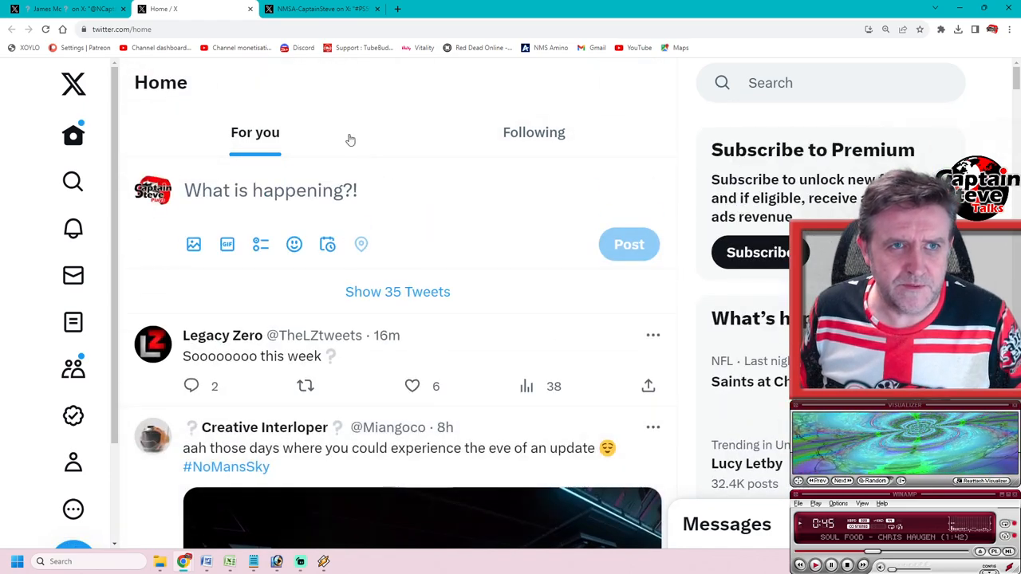
click(319, 9)
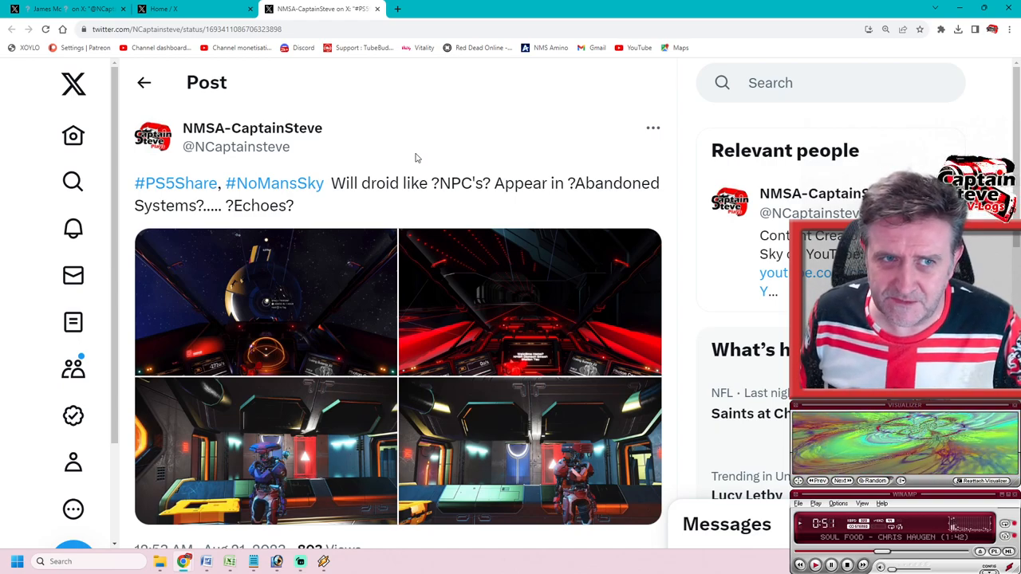
double_click(257, 206)
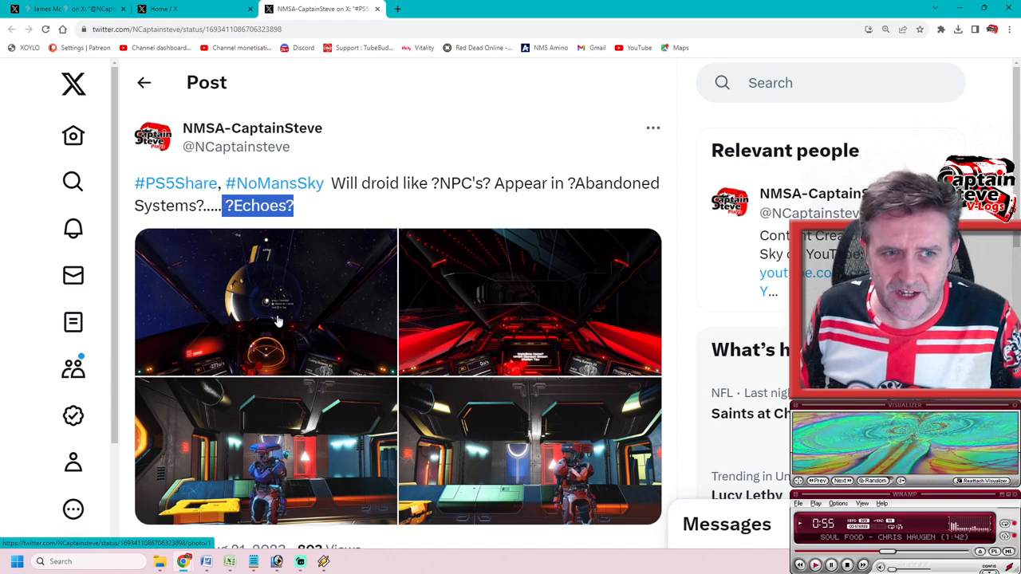
click(265, 301)
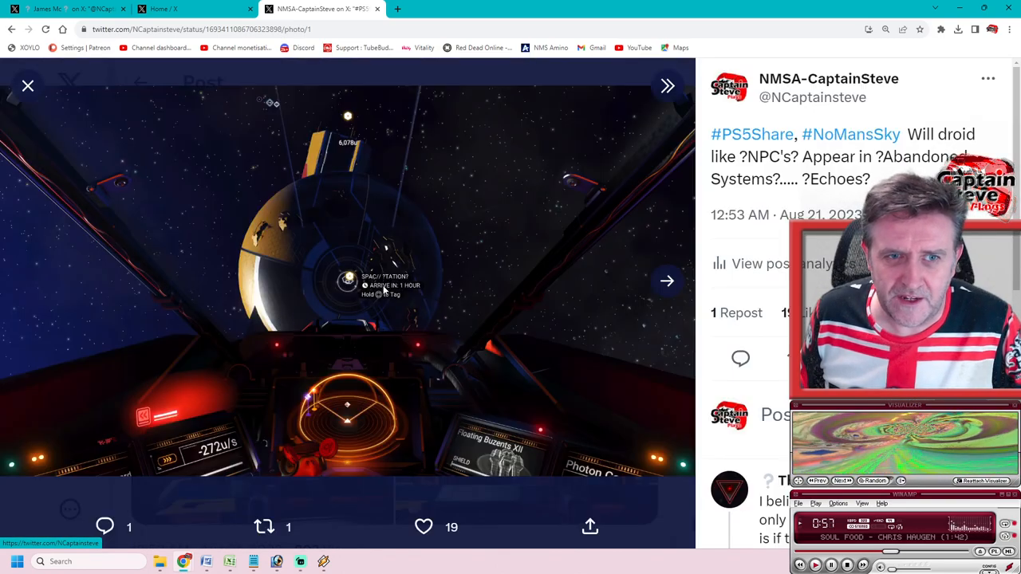
mouse_move(415, 335)
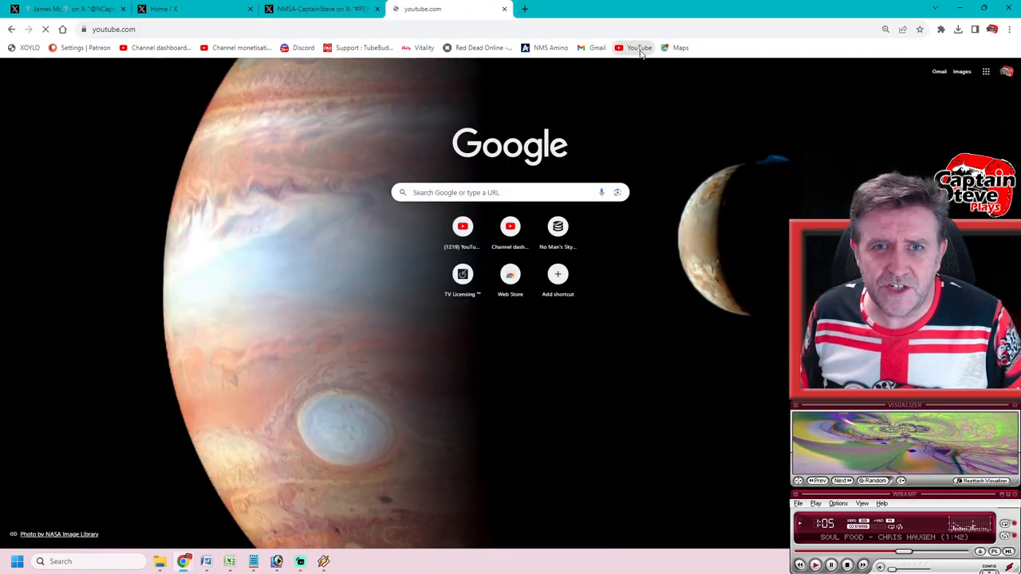
click(638, 47)
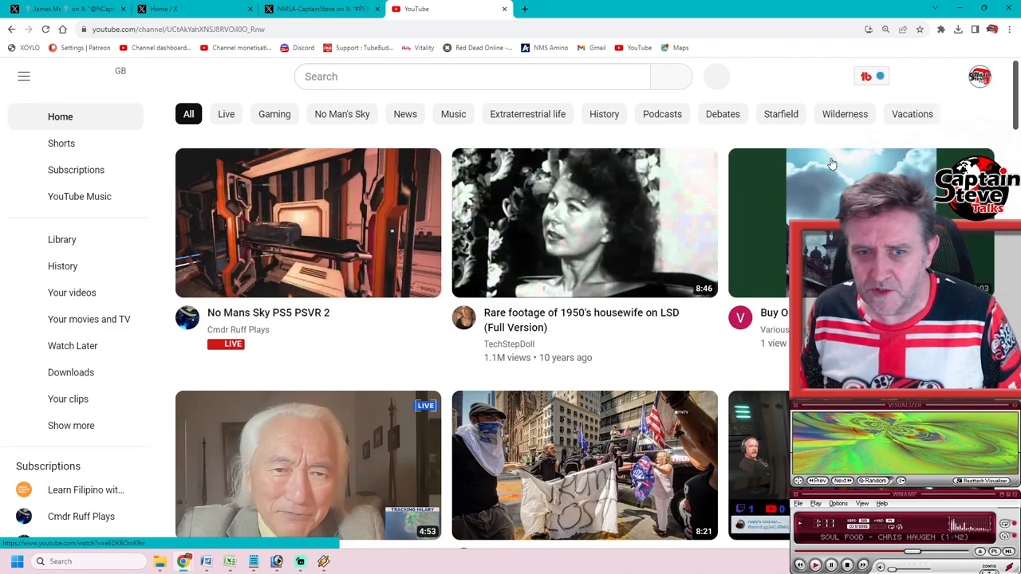
click(980, 76)
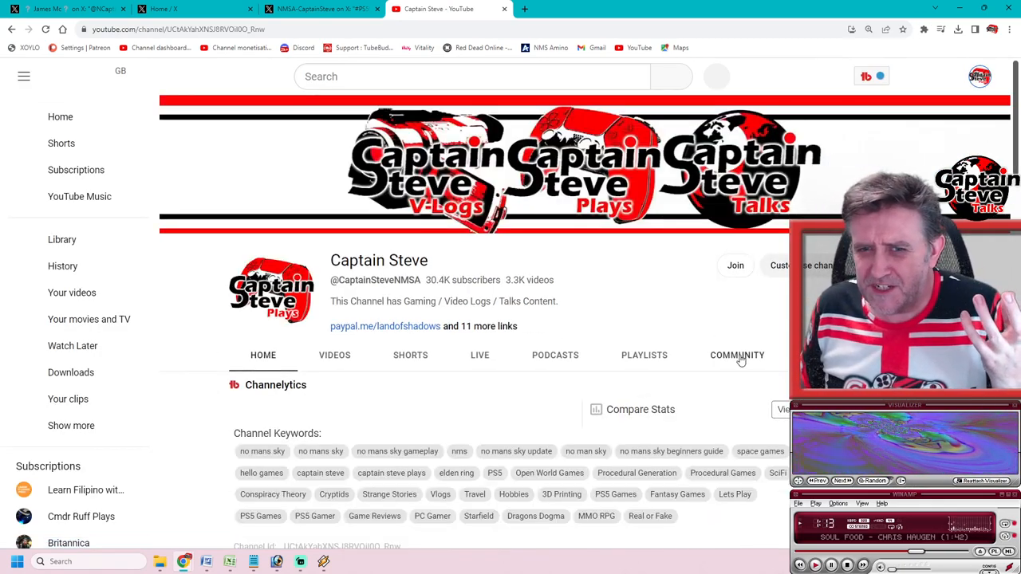
click(737, 355)
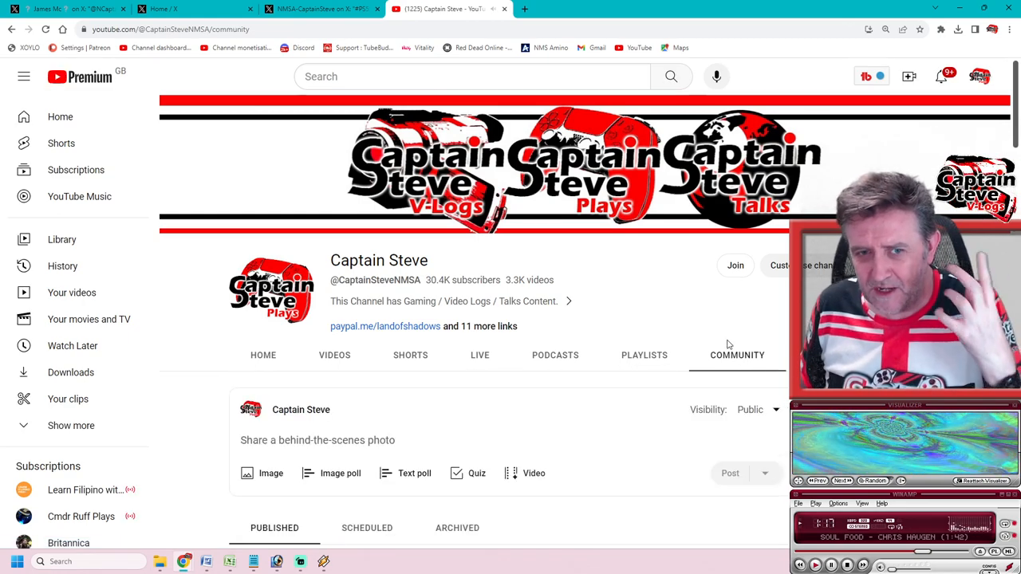
scroll(down, 3)
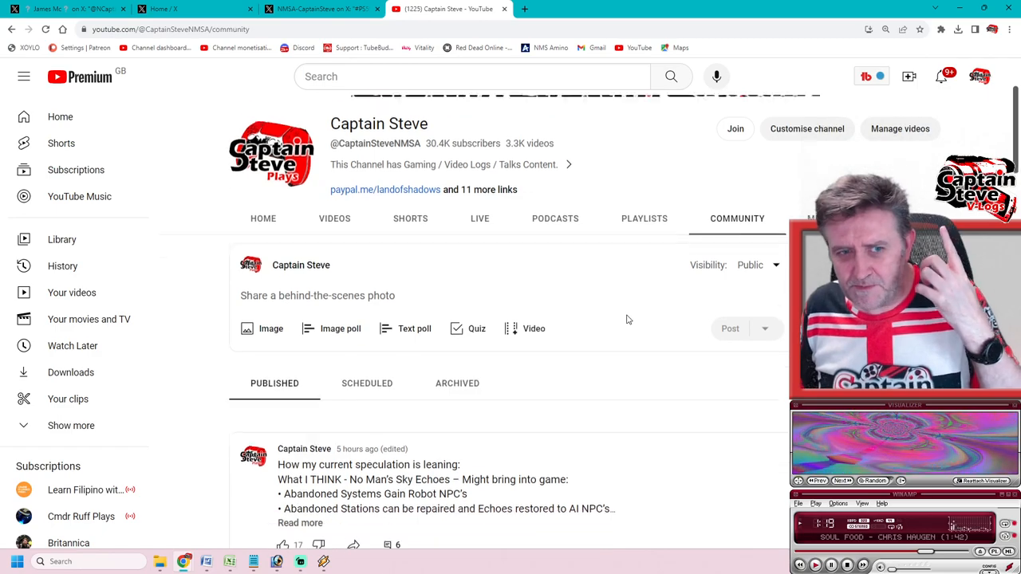
scroll(down, 3)
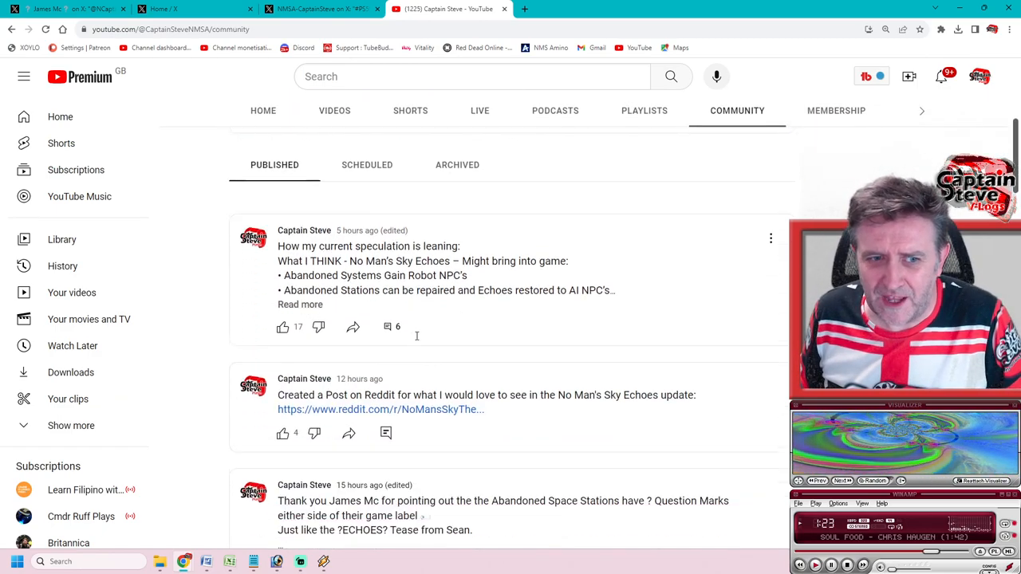
Scroll to the Abandoned Space Stations question-mark post and flip through its carousel images
scroll(down, 3)
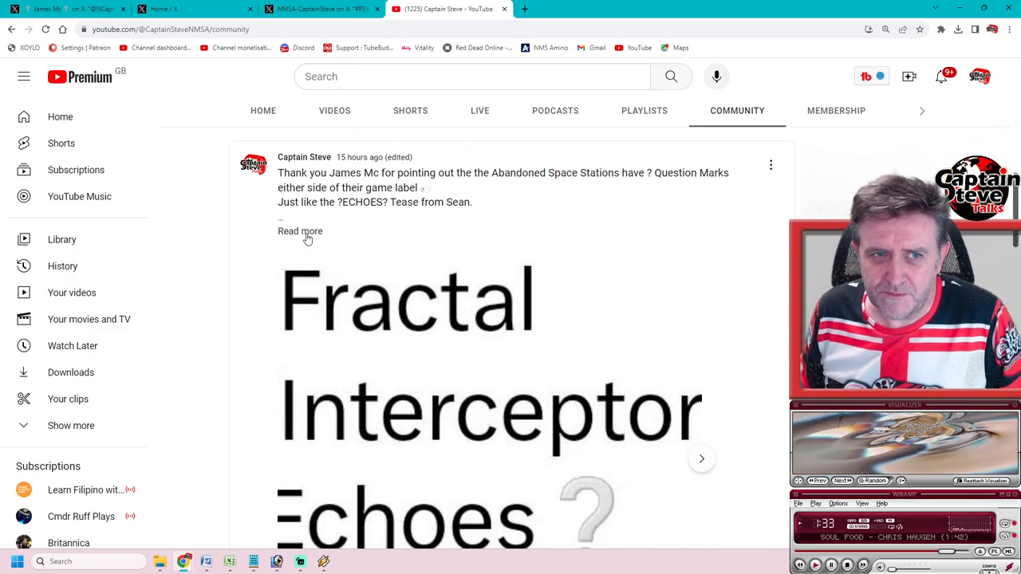
scroll(down, 3)
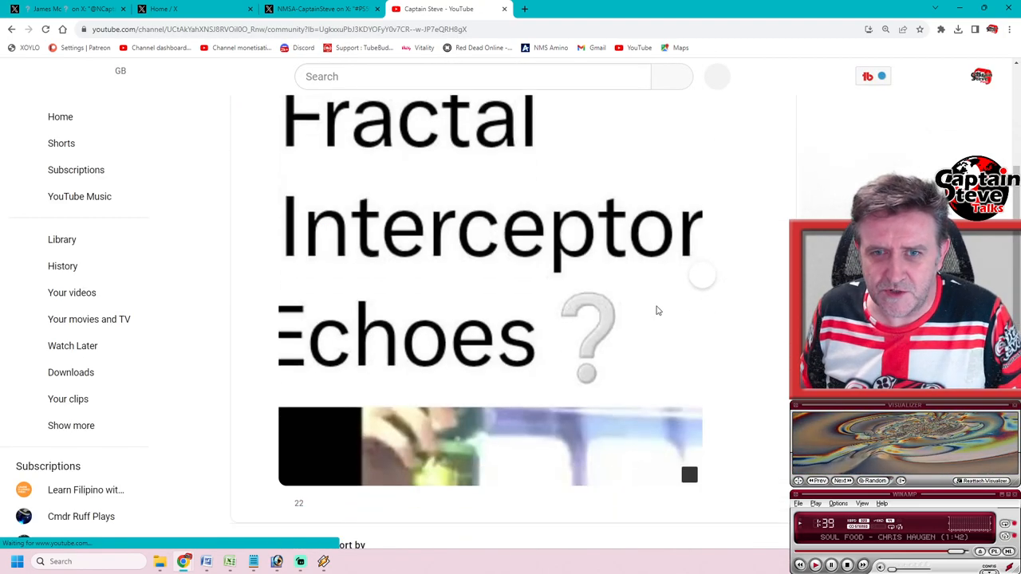
scroll(down, 3)
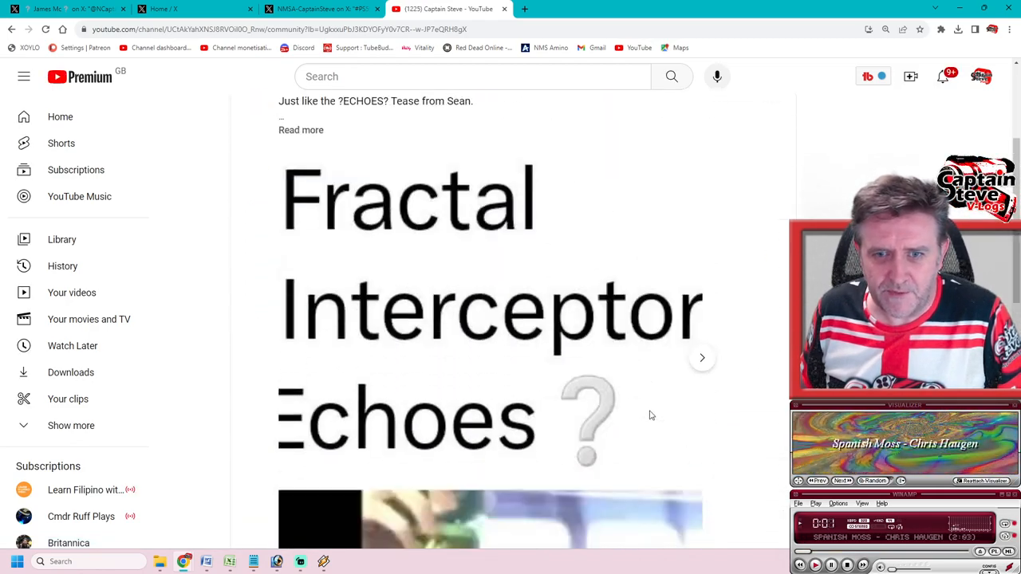
click(701, 357)
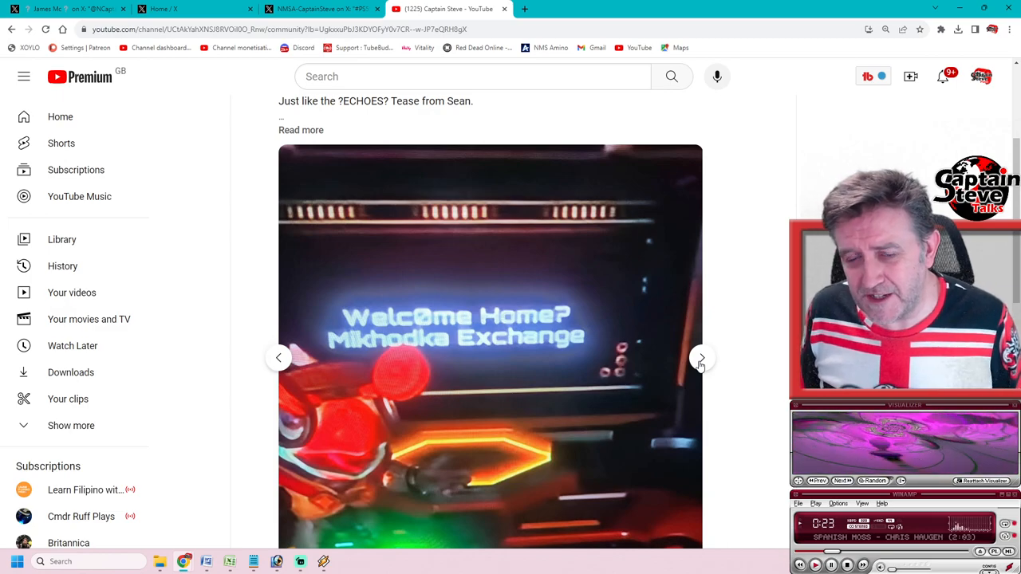
click(700, 358)
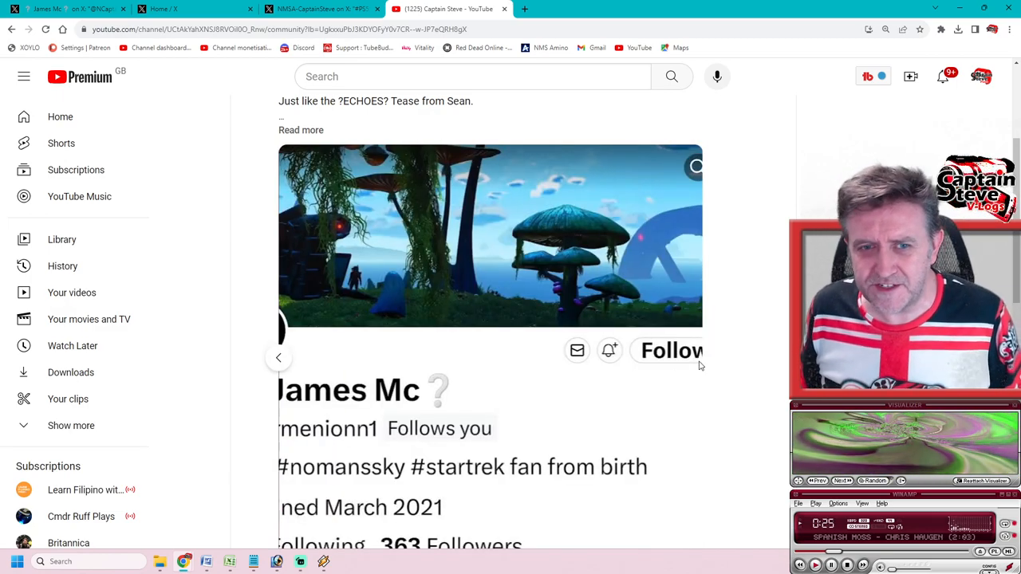
scroll(down, 3)
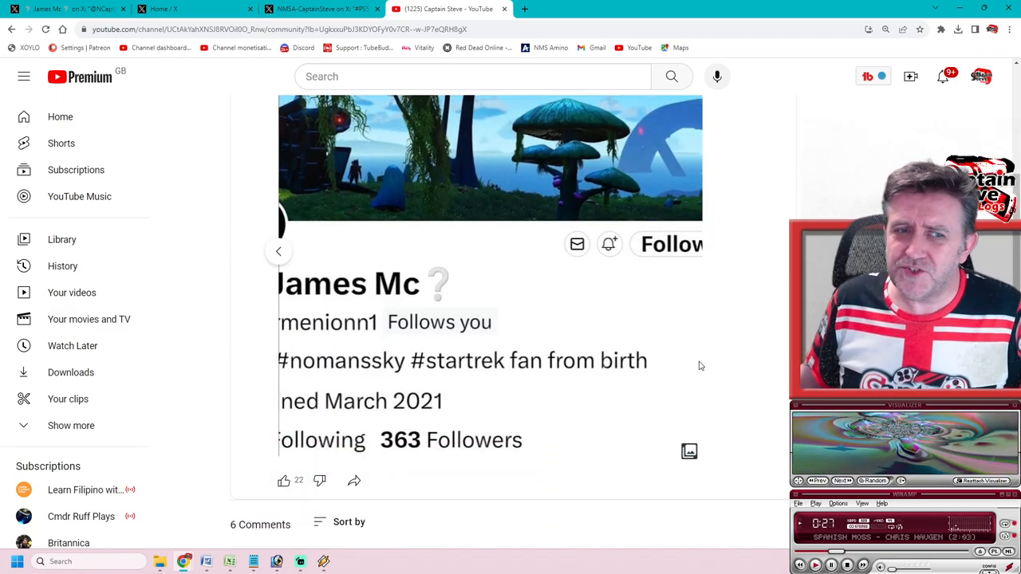
scroll(up, 3)
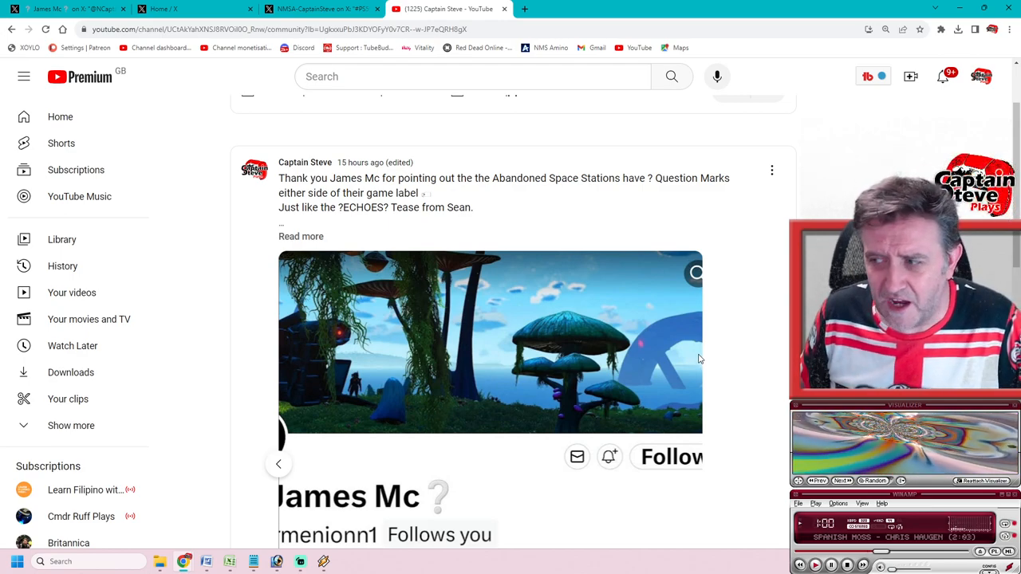
mouse_move(636, 315)
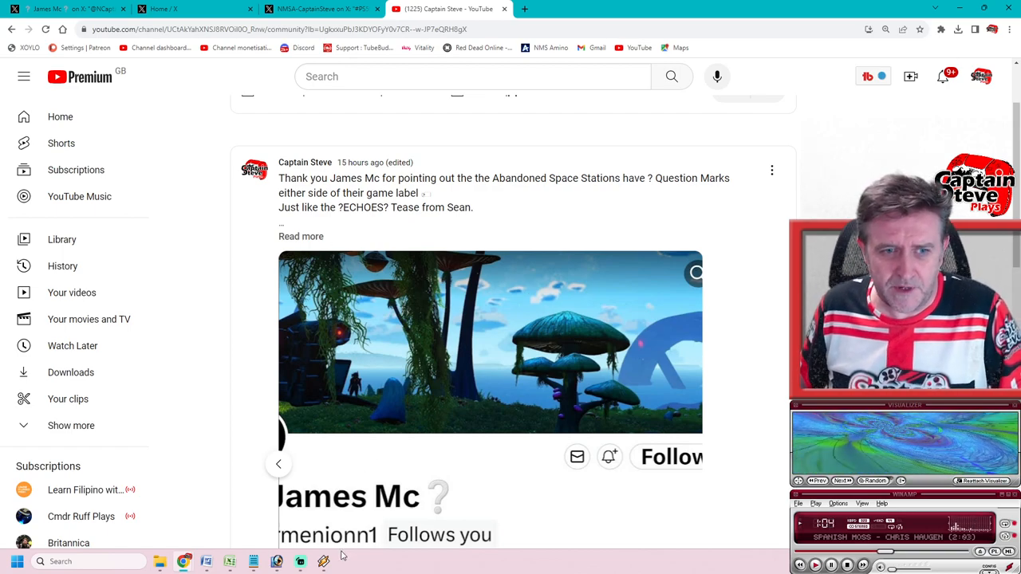
Switch to the Echoes Update Template and scroll past the introduction to the desert planet image
click(300, 561)
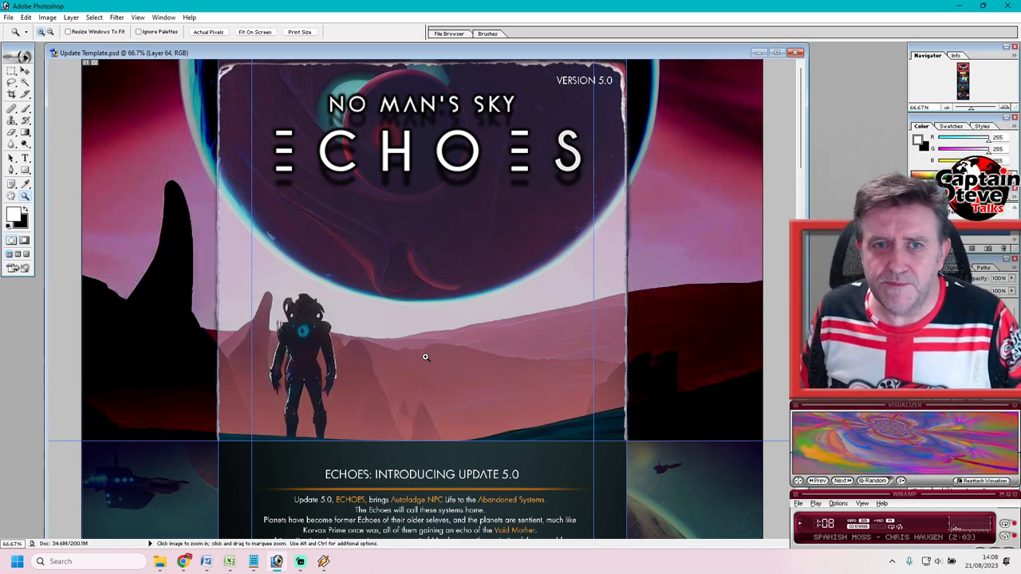
mouse_move(474, 268)
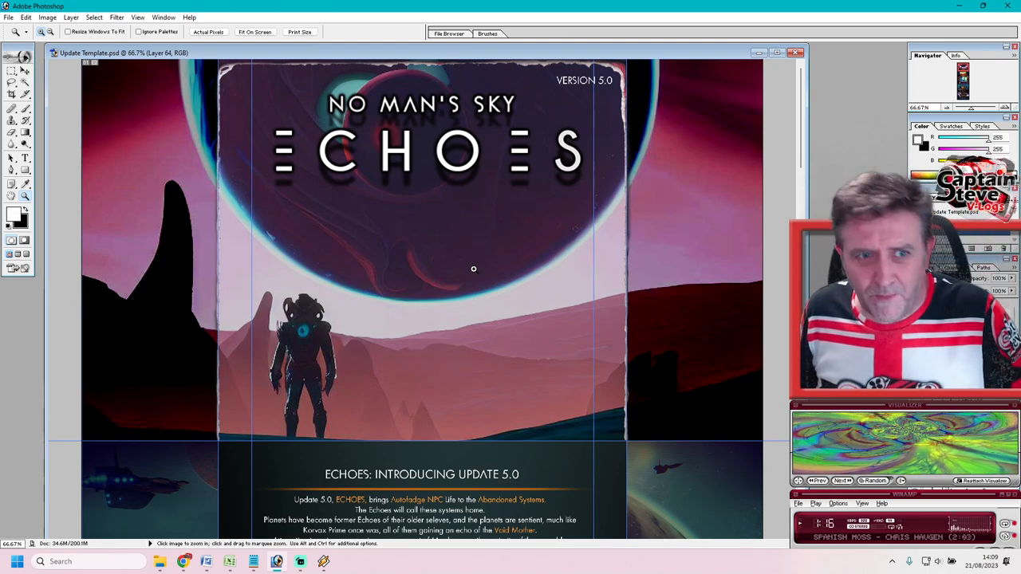
scroll(down, 3)
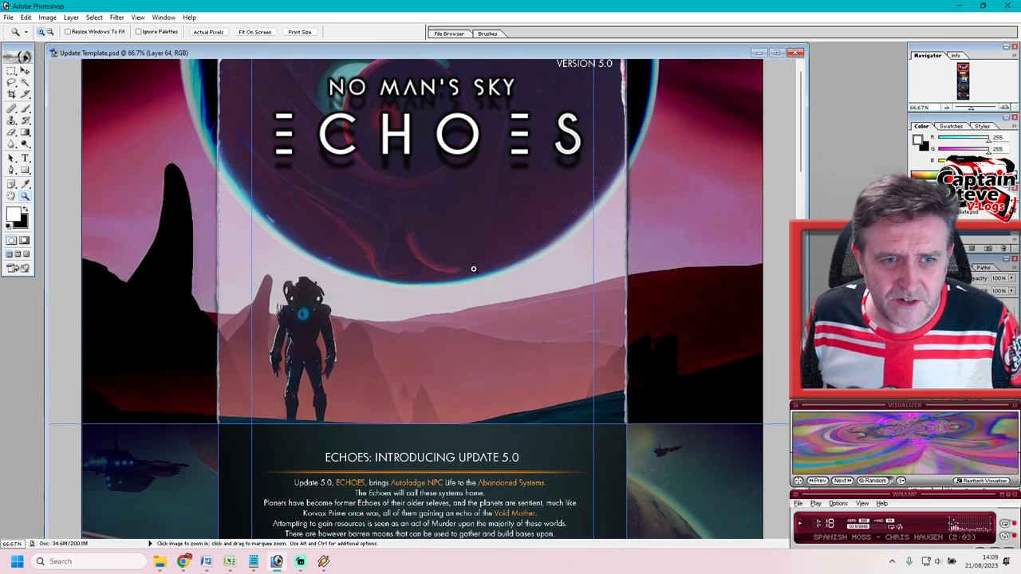
scroll(down, 3)
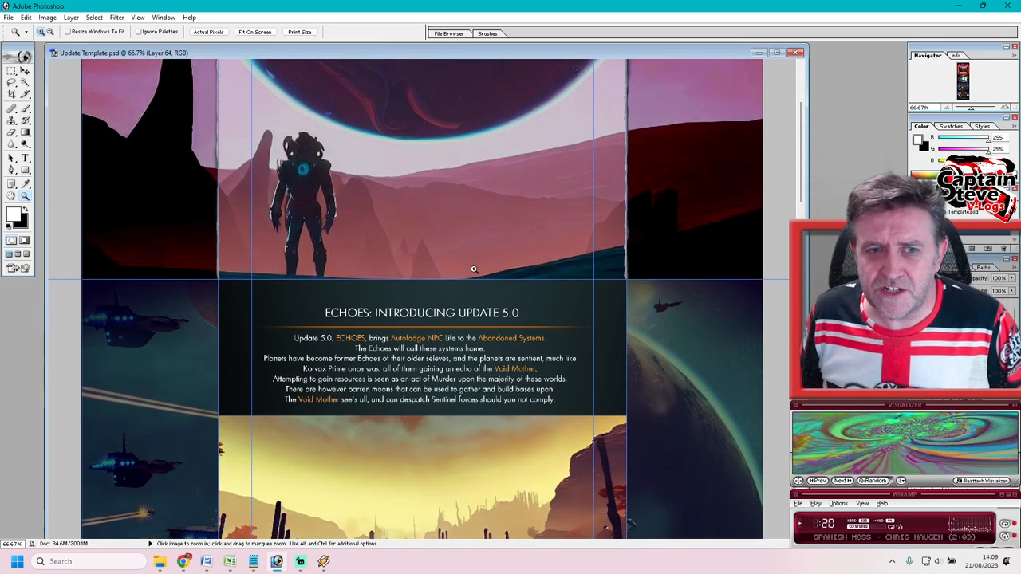
scroll(down, 3)
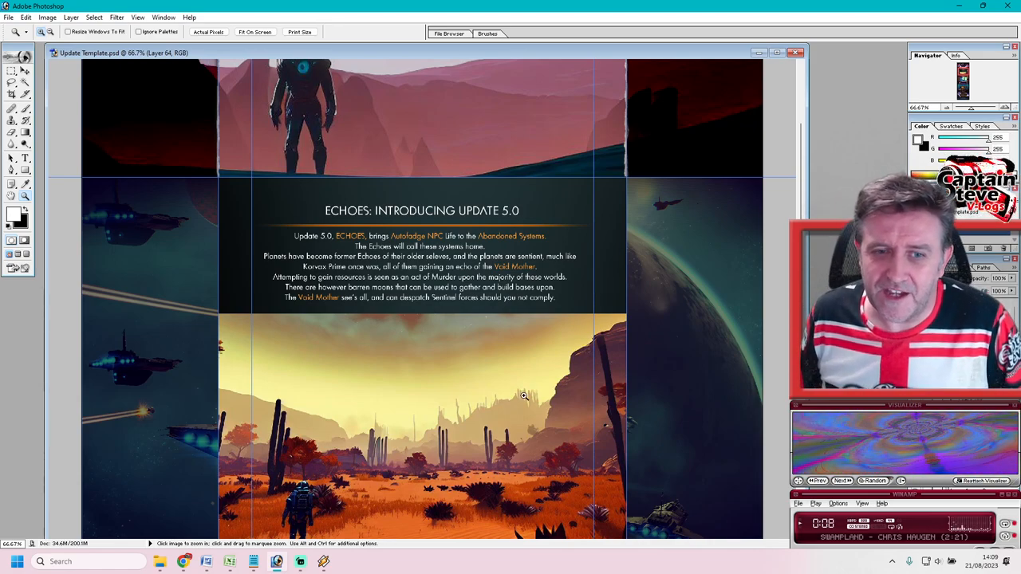
scroll(down, 3)
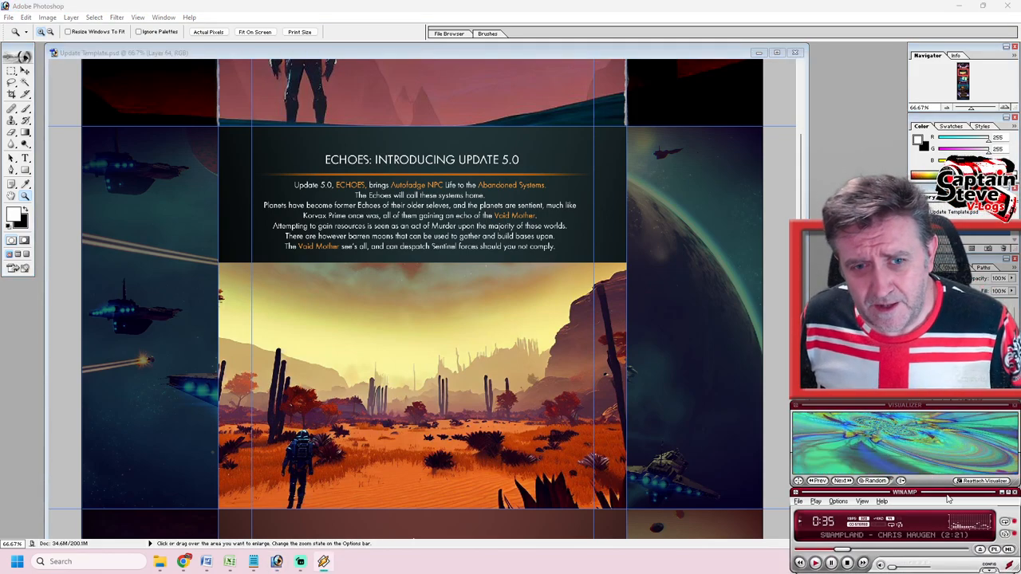
scroll(down, 3)
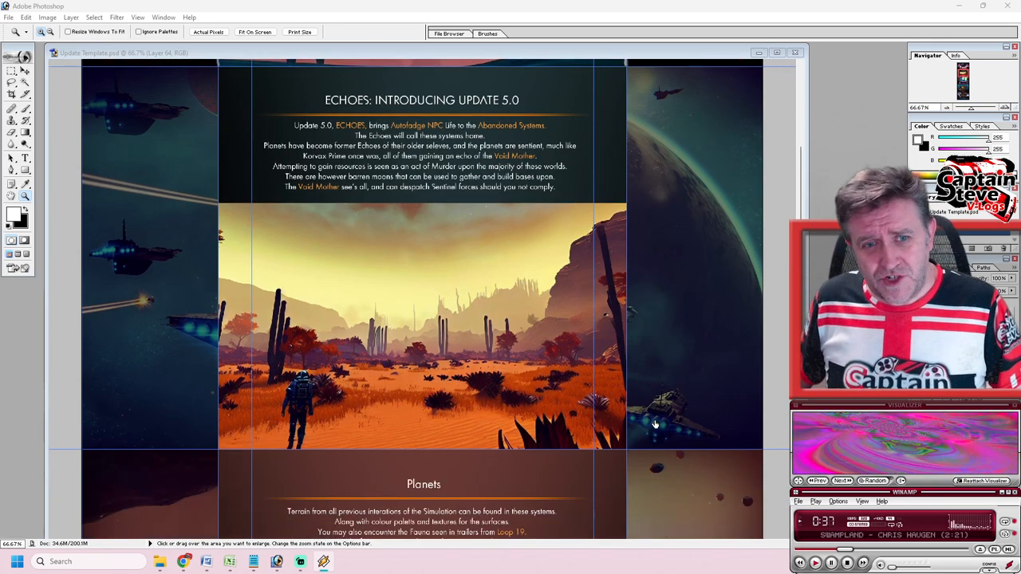
scroll(down, 3)
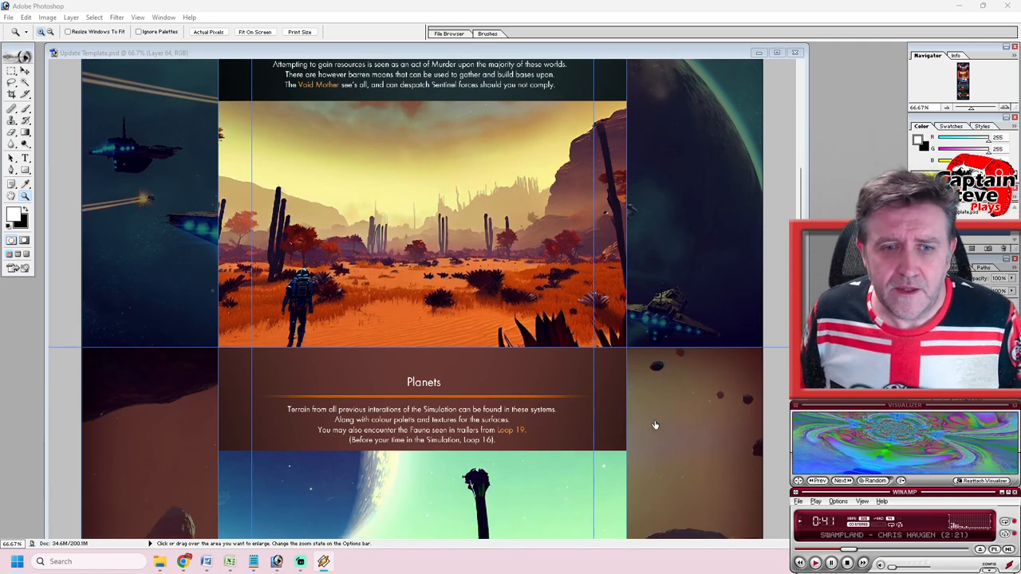
scroll(down, 3)
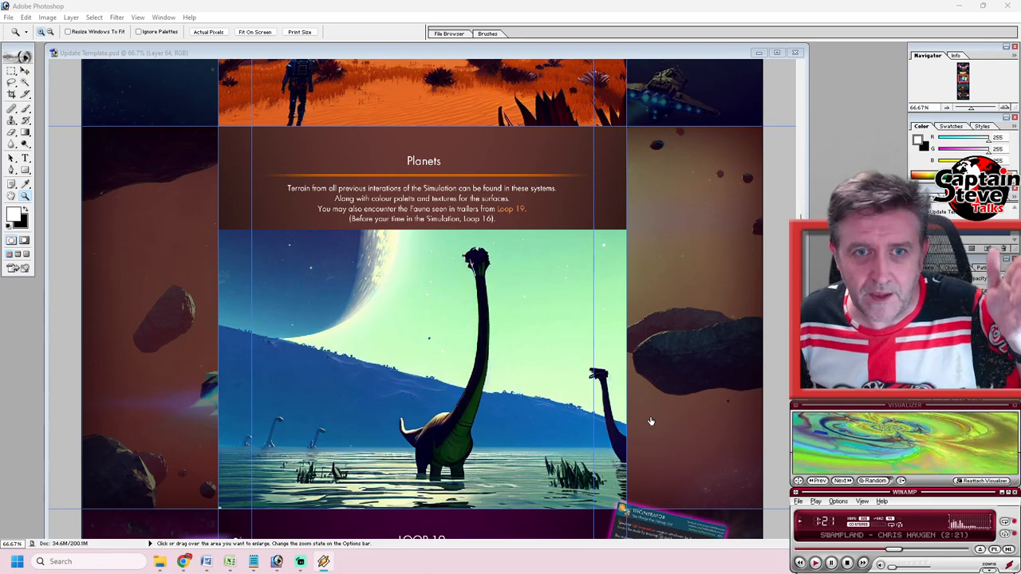
mouse_move(571, 358)
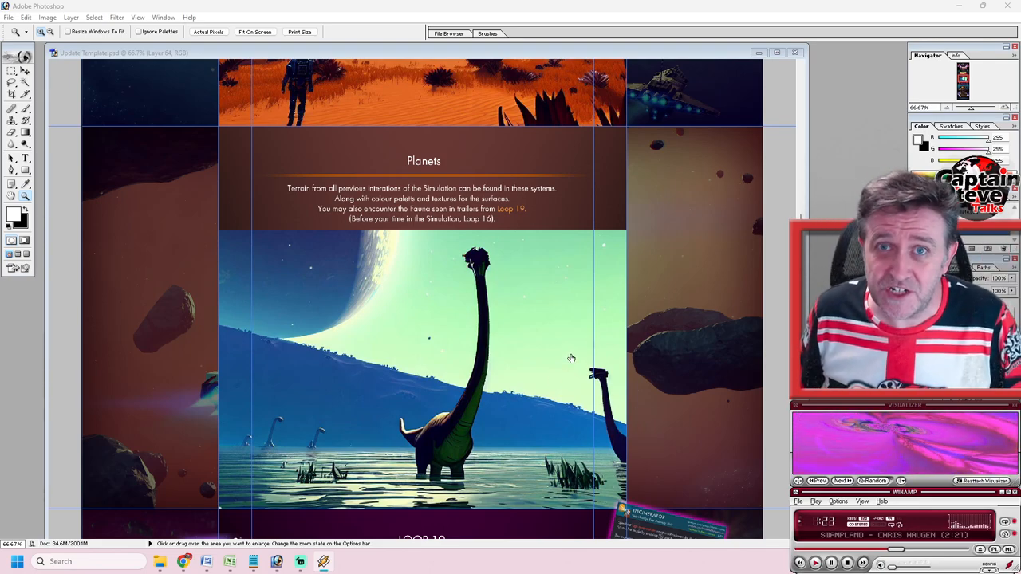
scroll(down, 3)
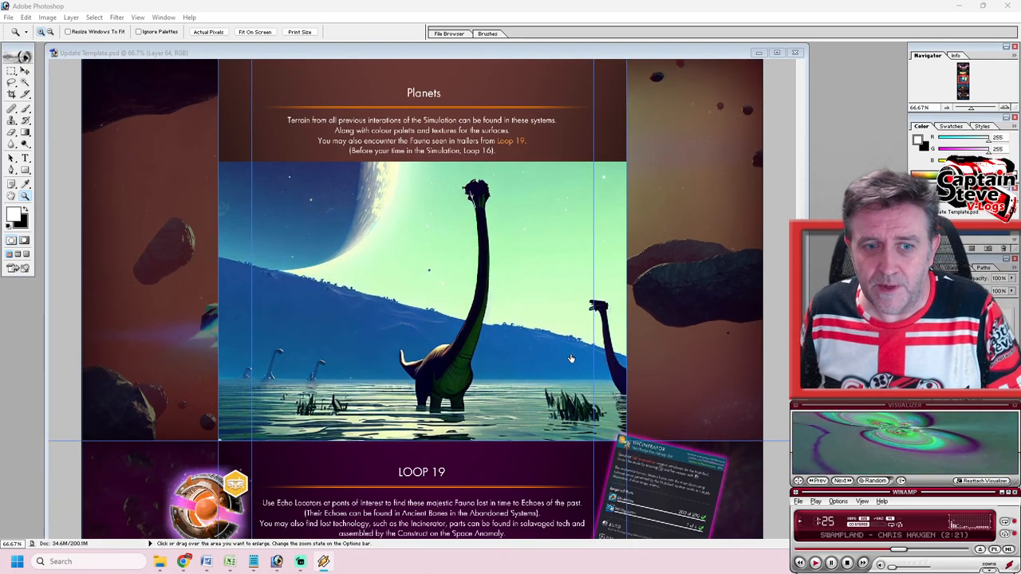
scroll(down, 3)
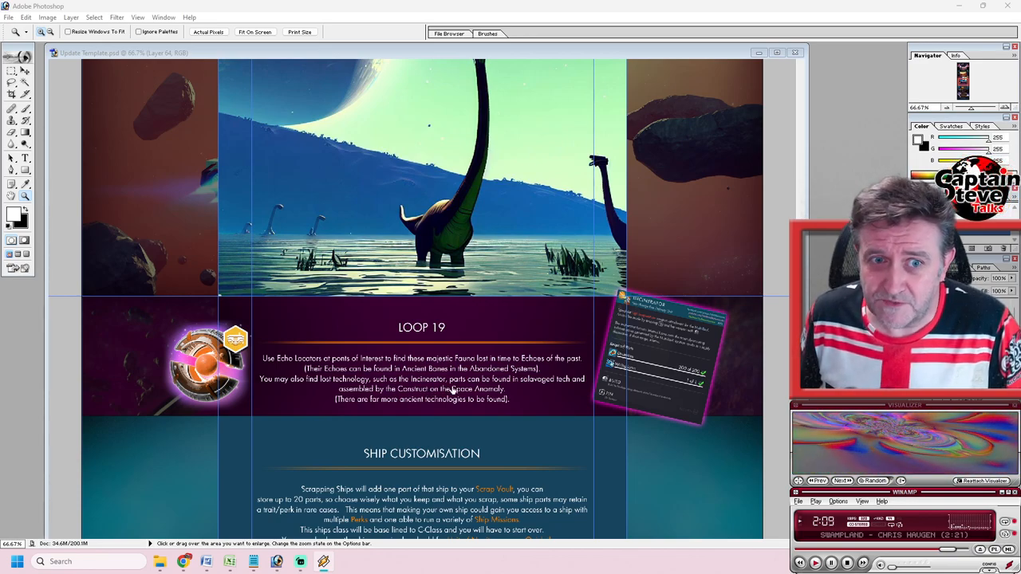
mouse_move(514, 415)
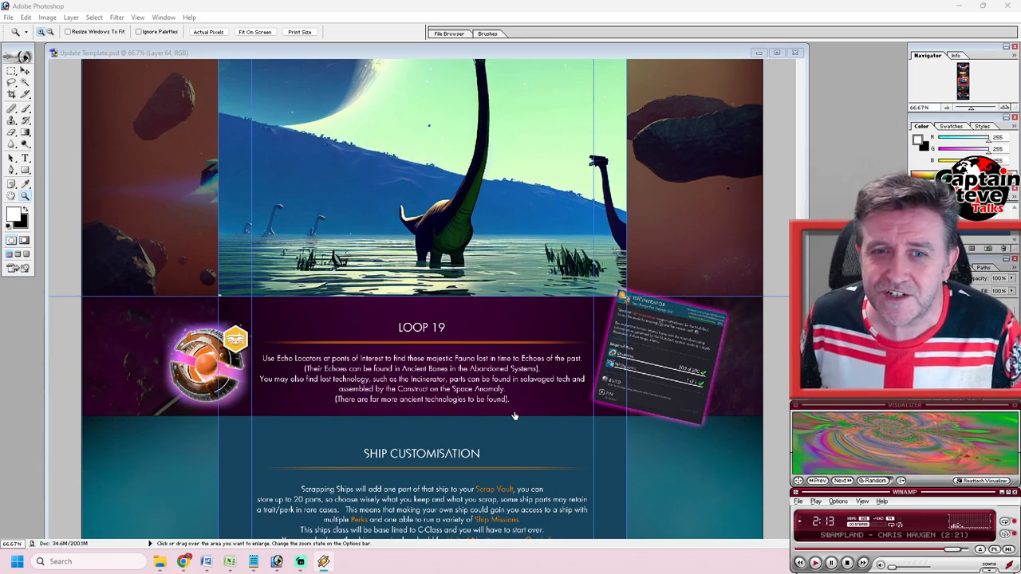
scroll(down, 3)
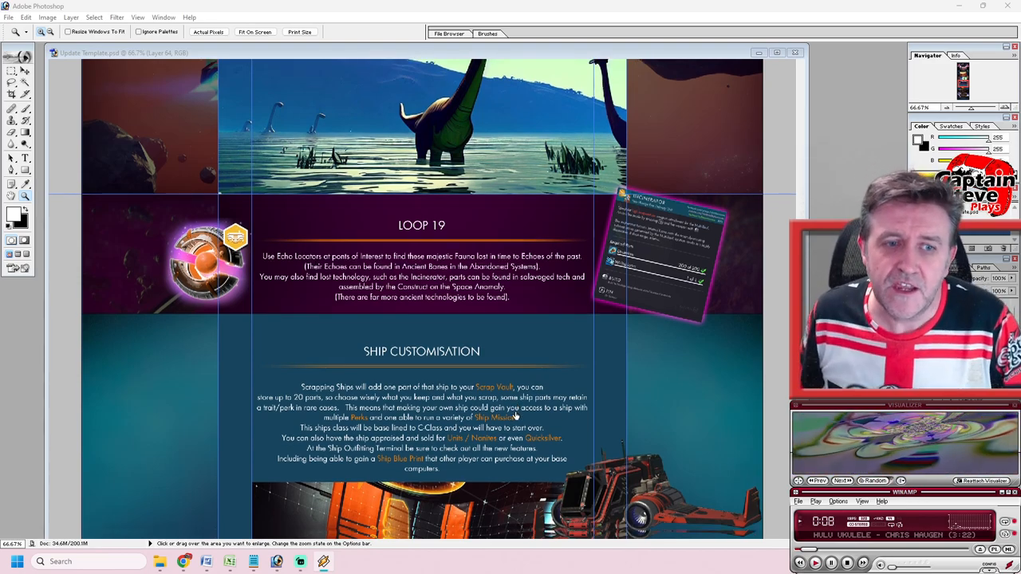
scroll(down, 3)
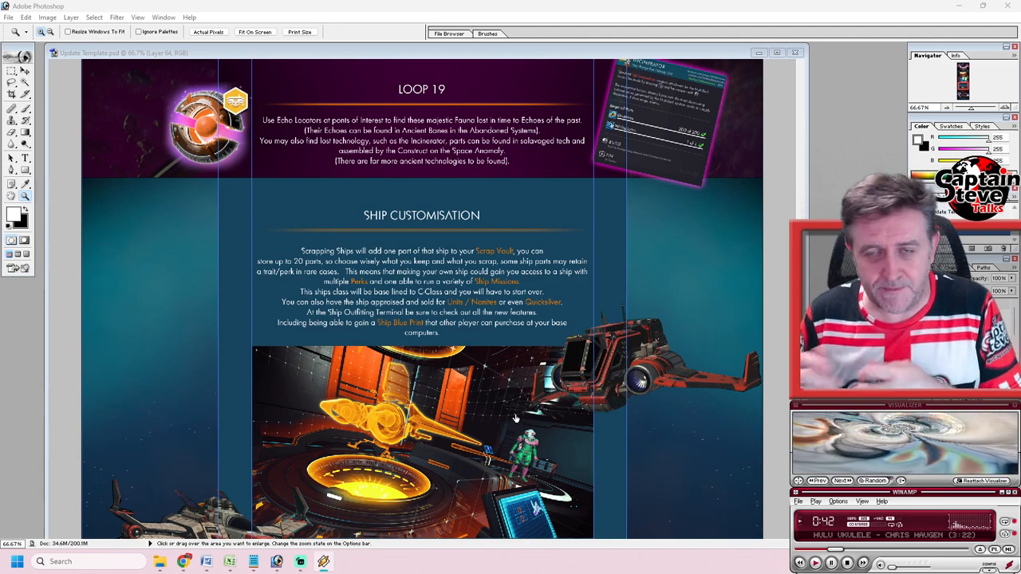
scroll(down, 3)
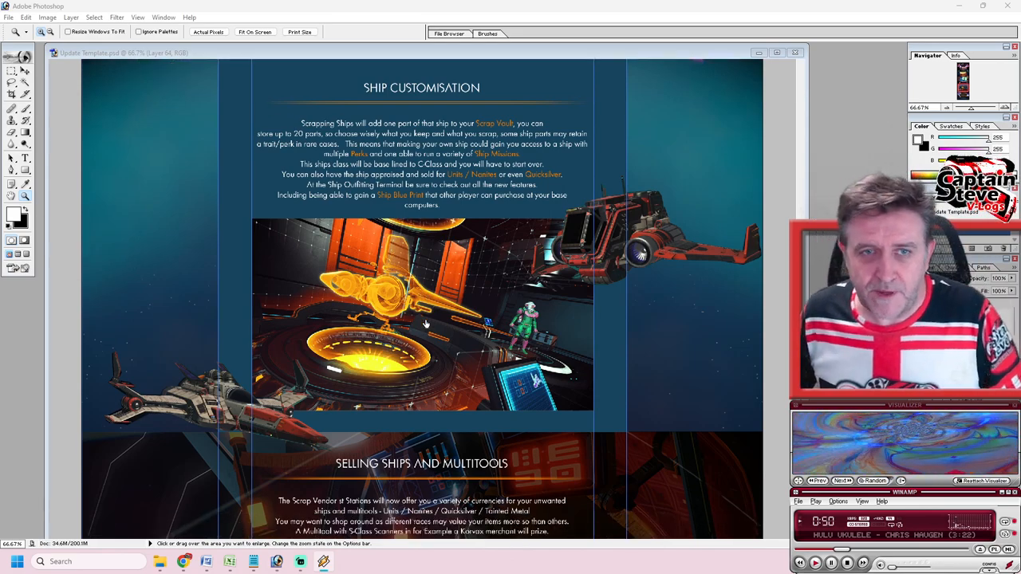
scroll(down, 3)
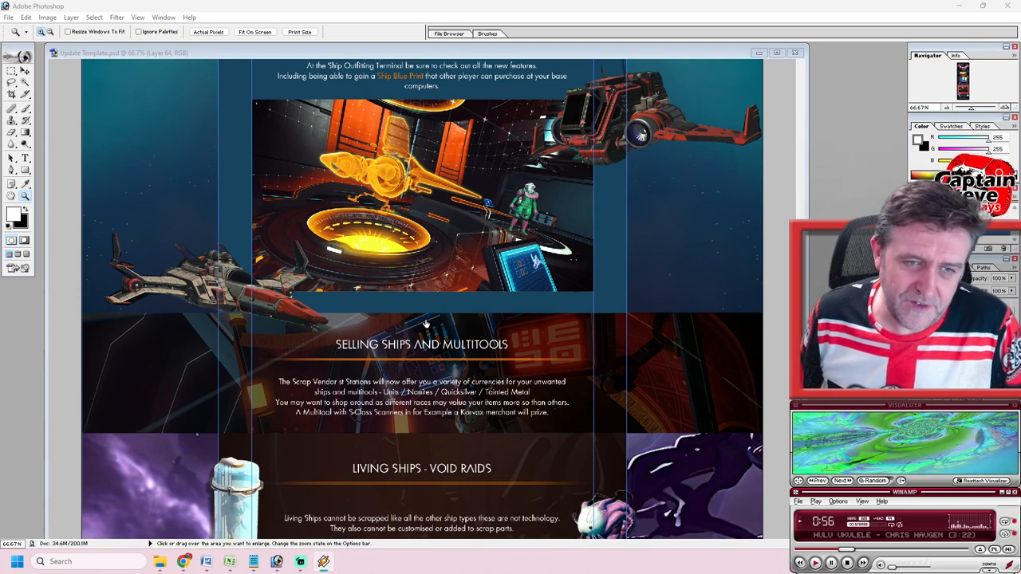
scroll(down, 3)
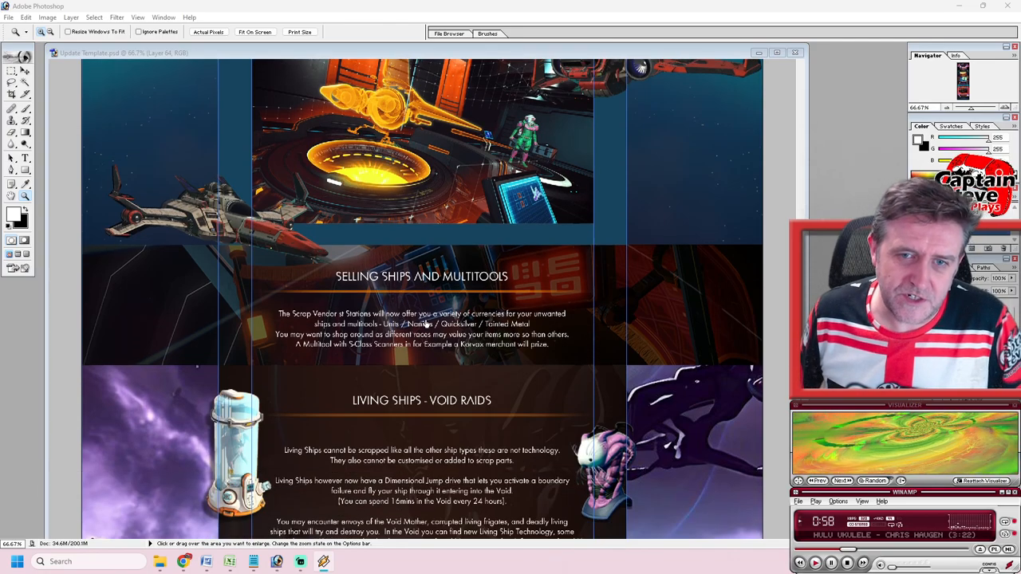
scroll(down, 3)
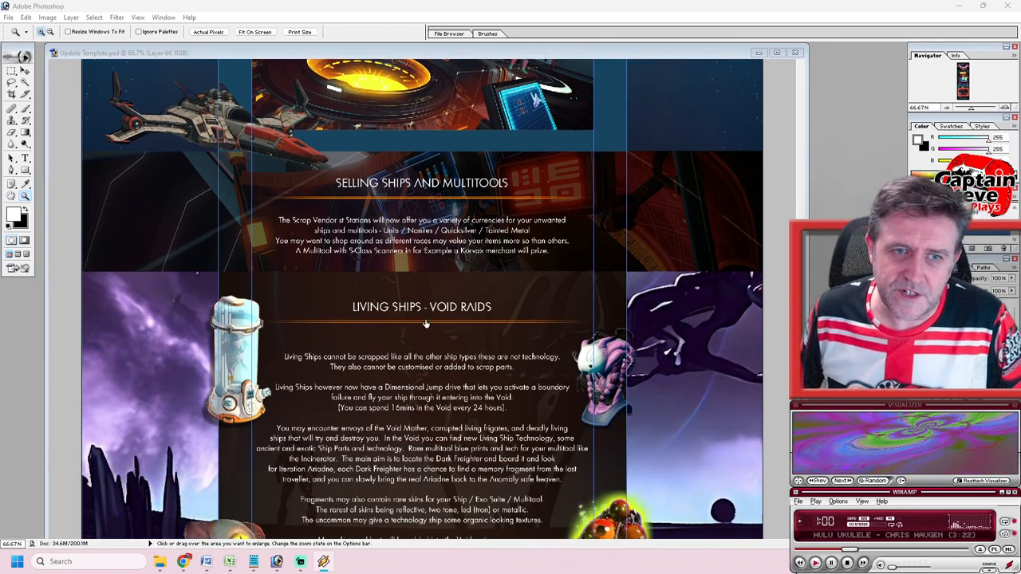
scroll(down, 3)
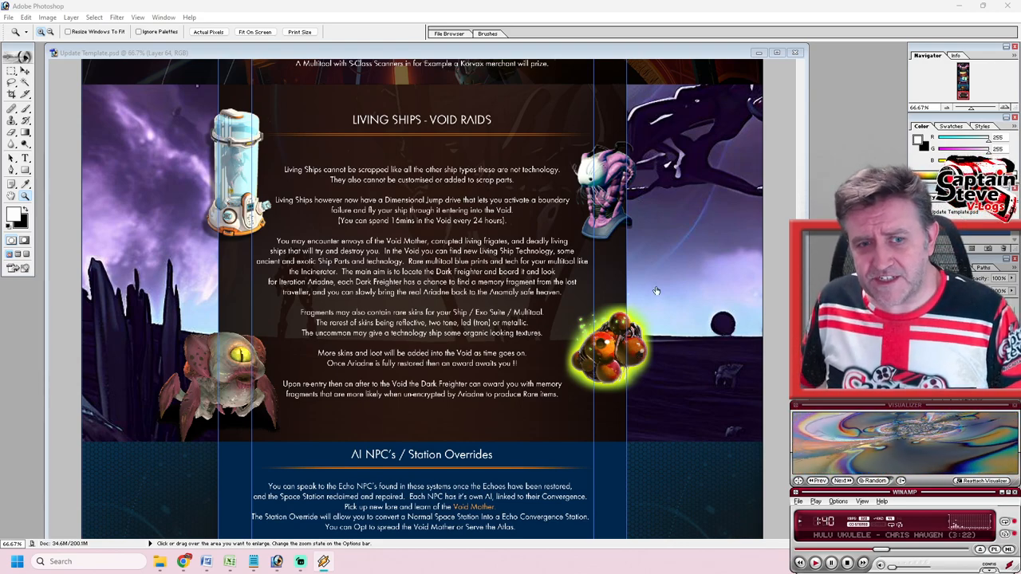
scroll(up, 3)
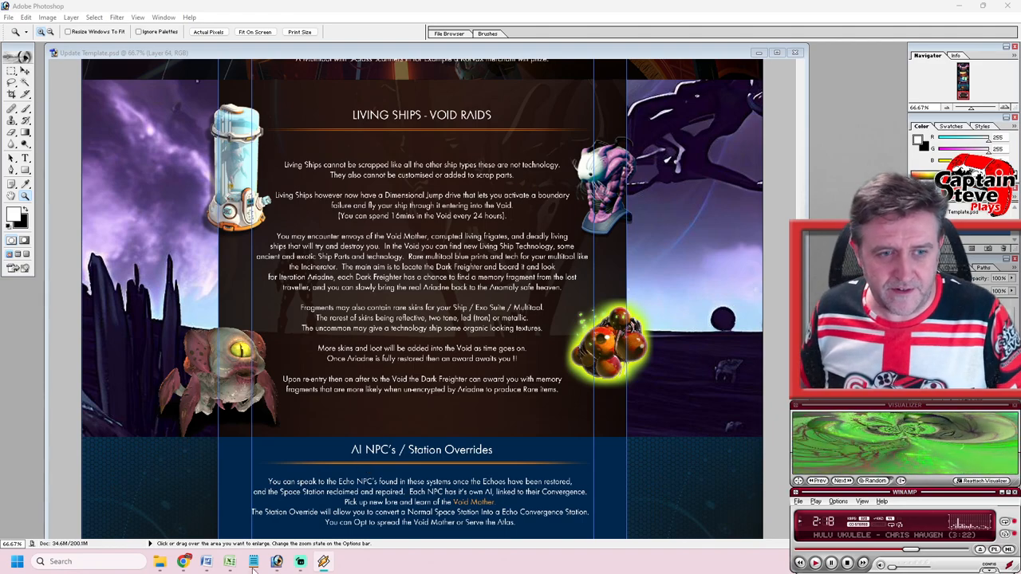
Return to the community post, then load the YouTube home page in a new tab
click(184, 561)
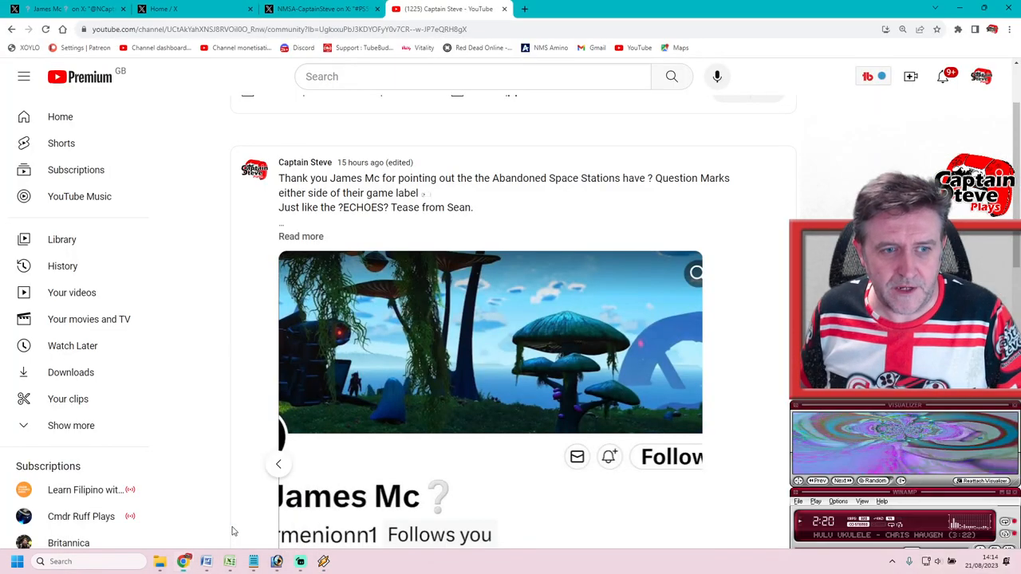
click(652, 9)
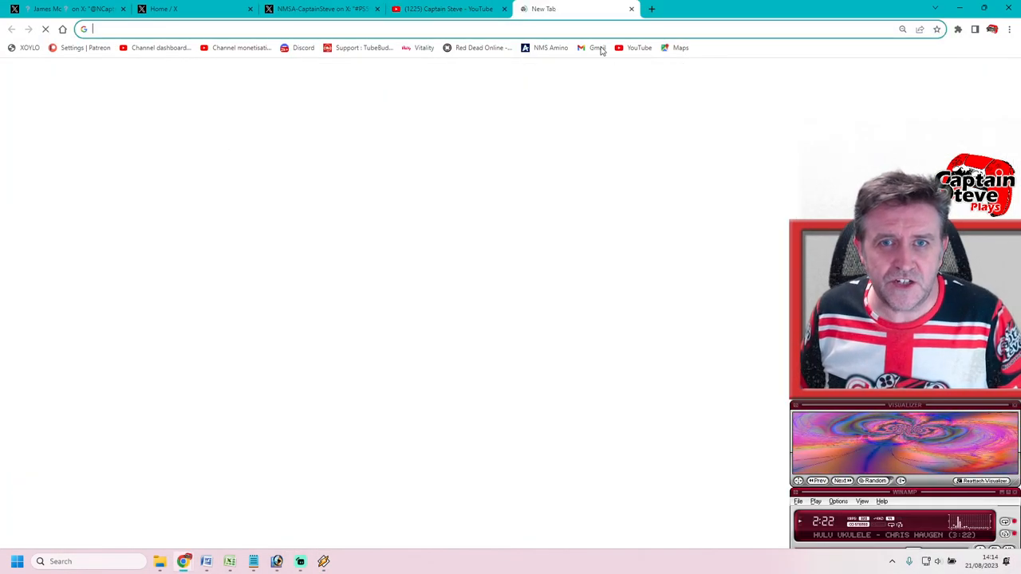
click(639, 47)
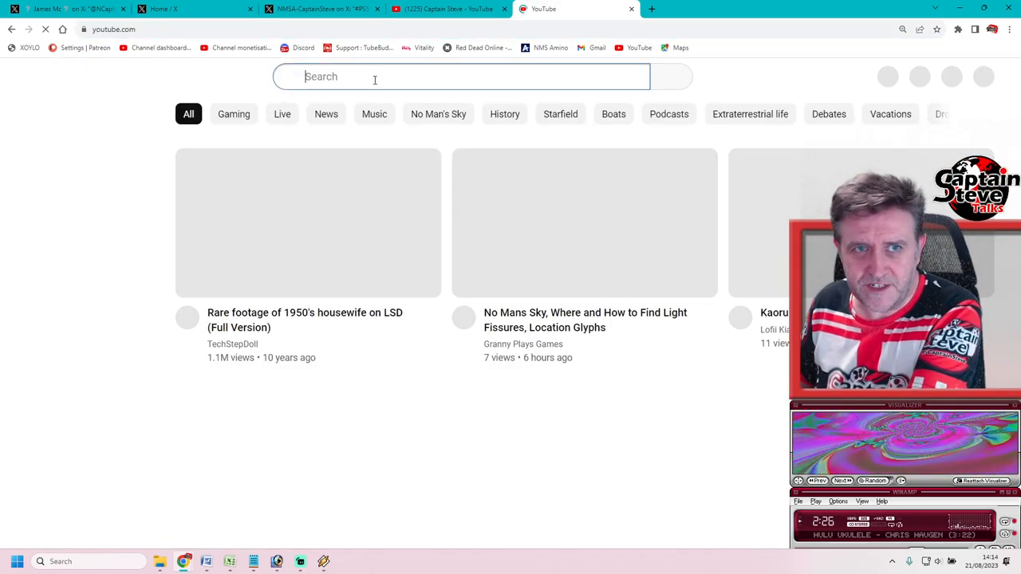
Search 'the structure npc no mans sky' and open the Full Construct Set Showcase video
text(the)
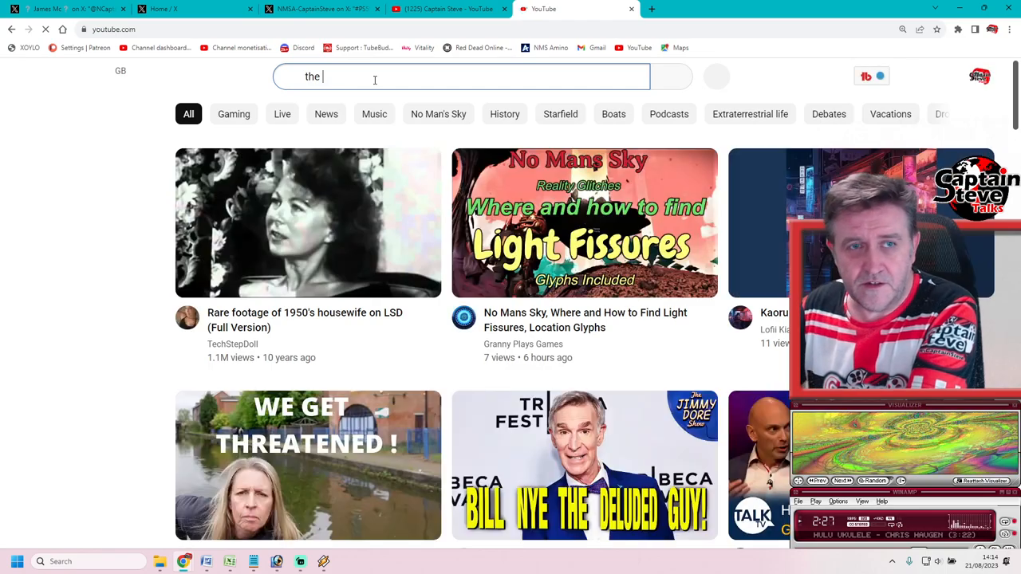
text(str)
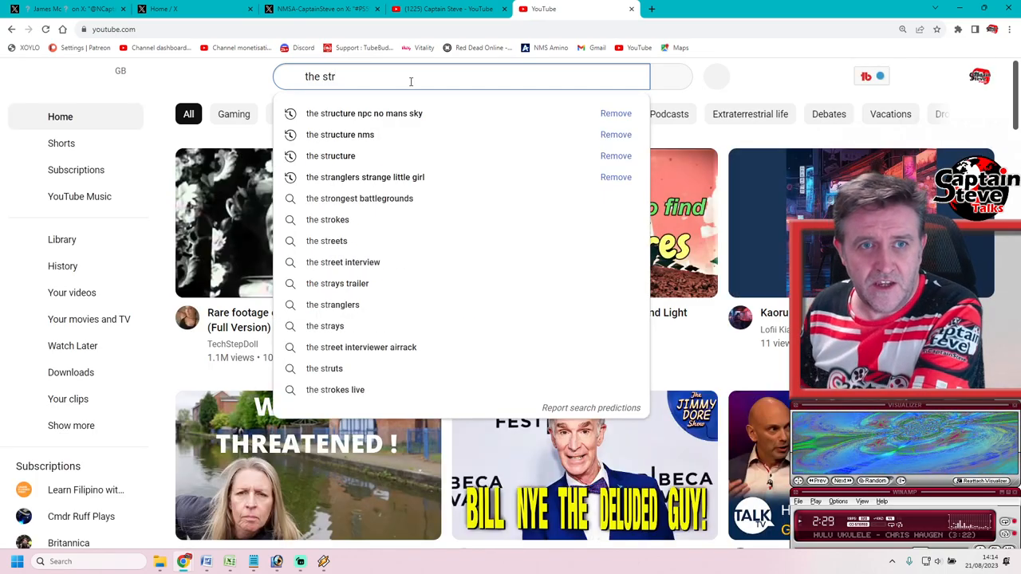
click(363, 113)
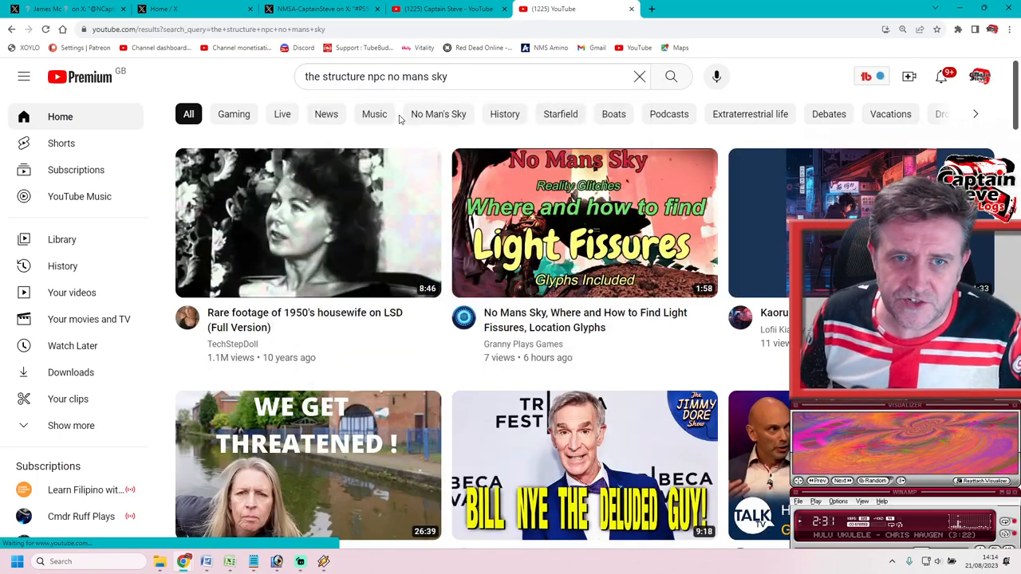
click(670, 77)
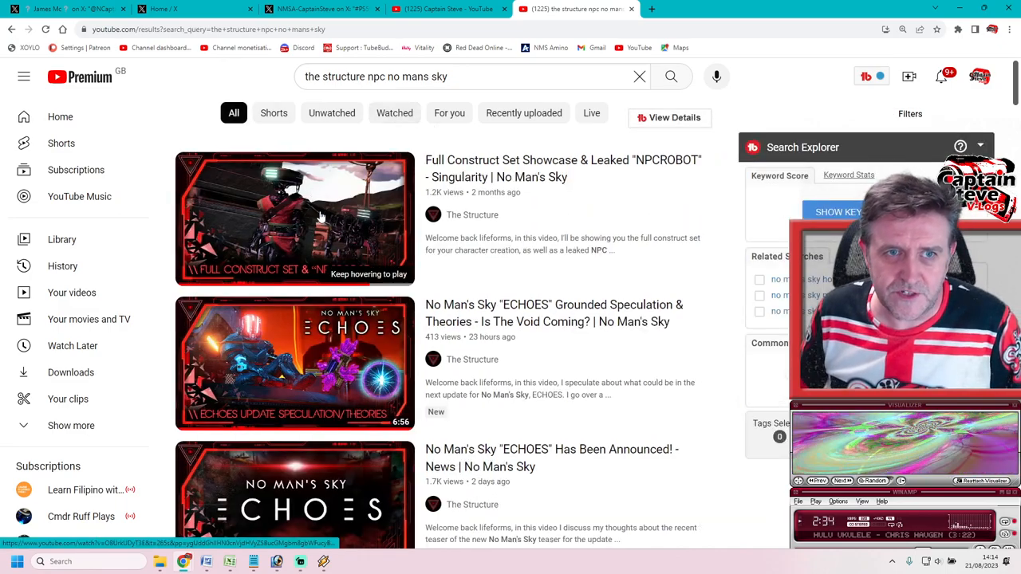
click(295, 219)
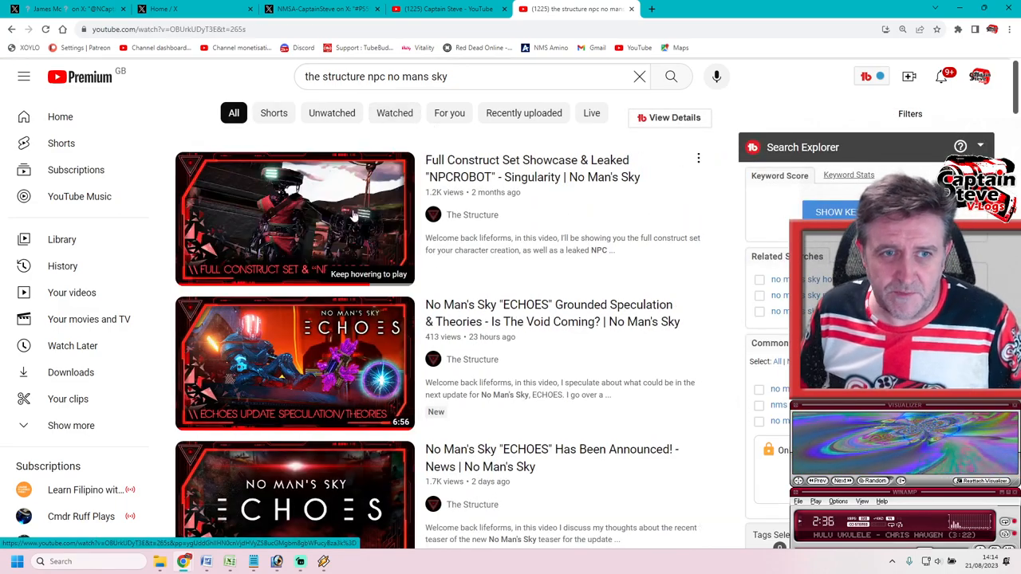
click(294, 218)
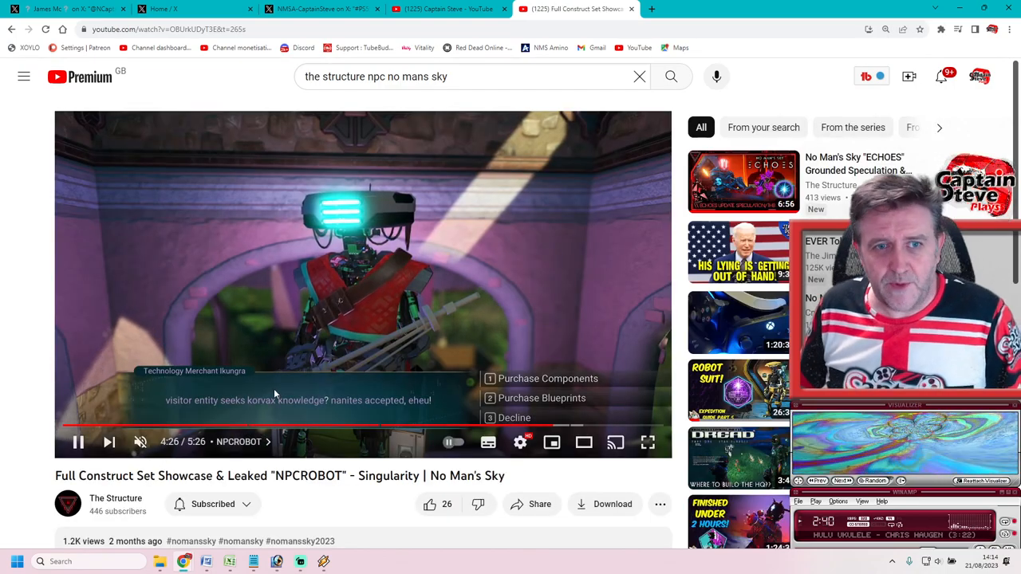
mouse_move(305, 383)
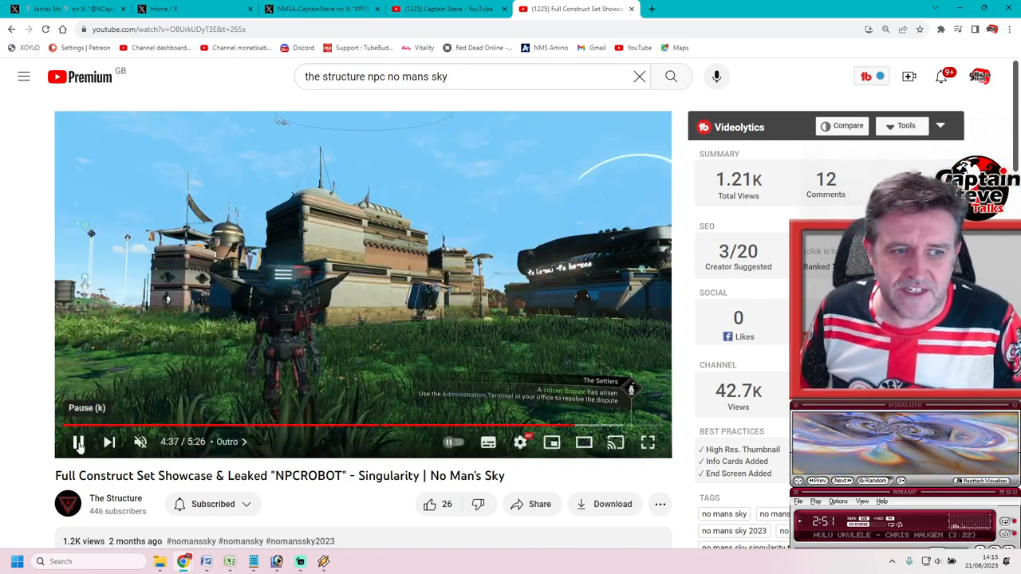
Pause the NPC robot showcase video during its outro and return to the Photoshop poster
click(78, 442)
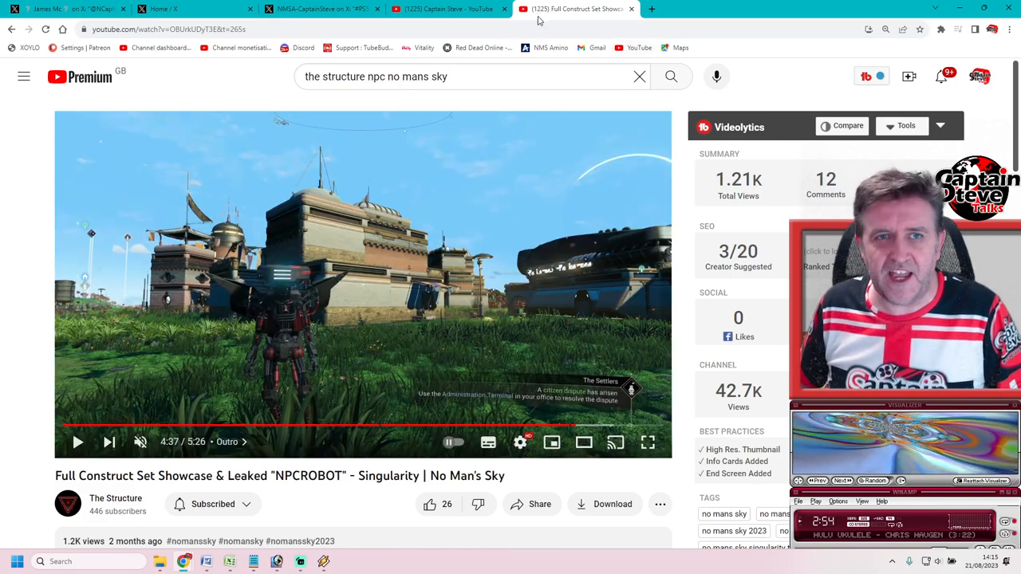
click(277, 562)
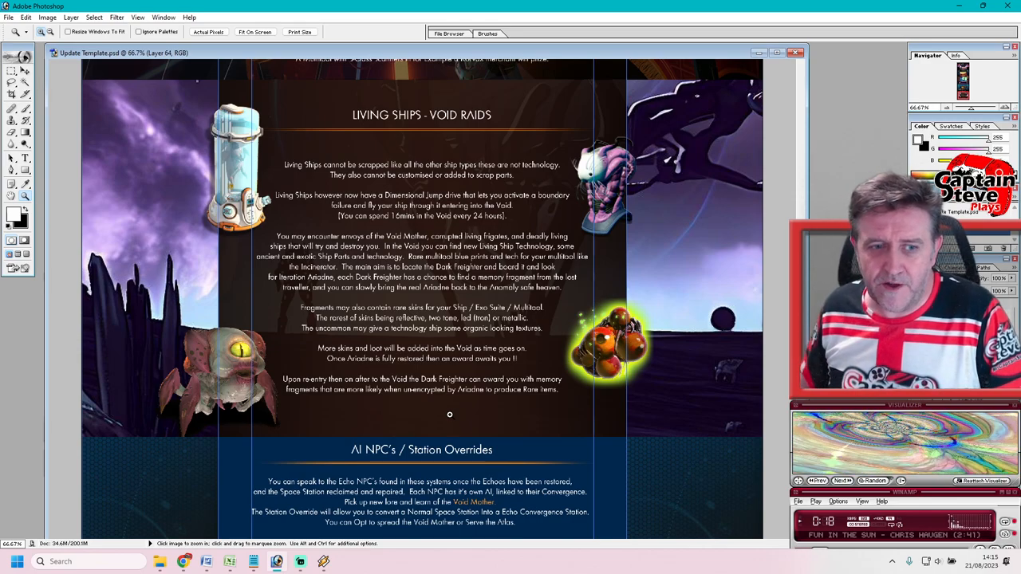
mouse_move(184, 560)
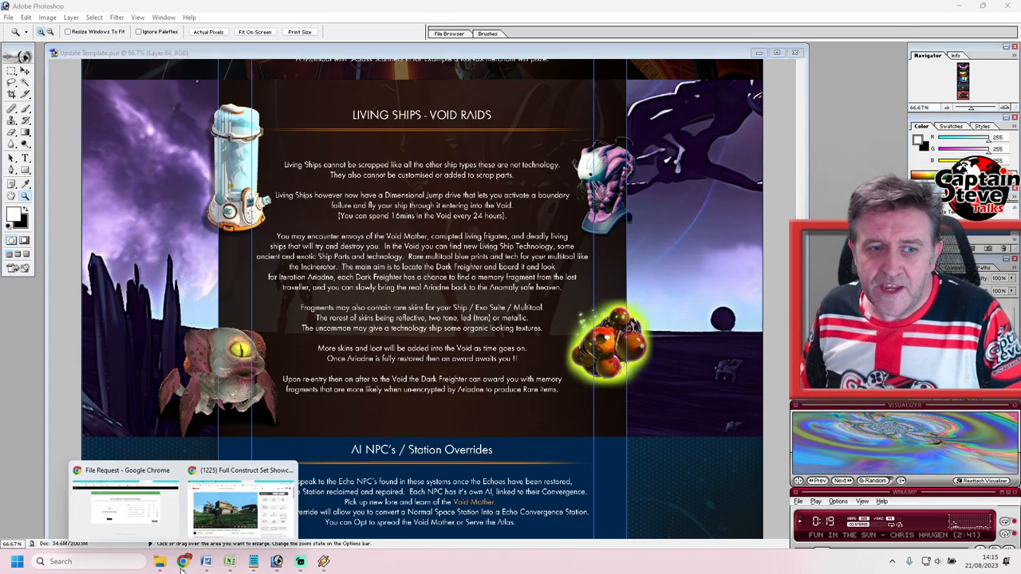
click(239, 507)
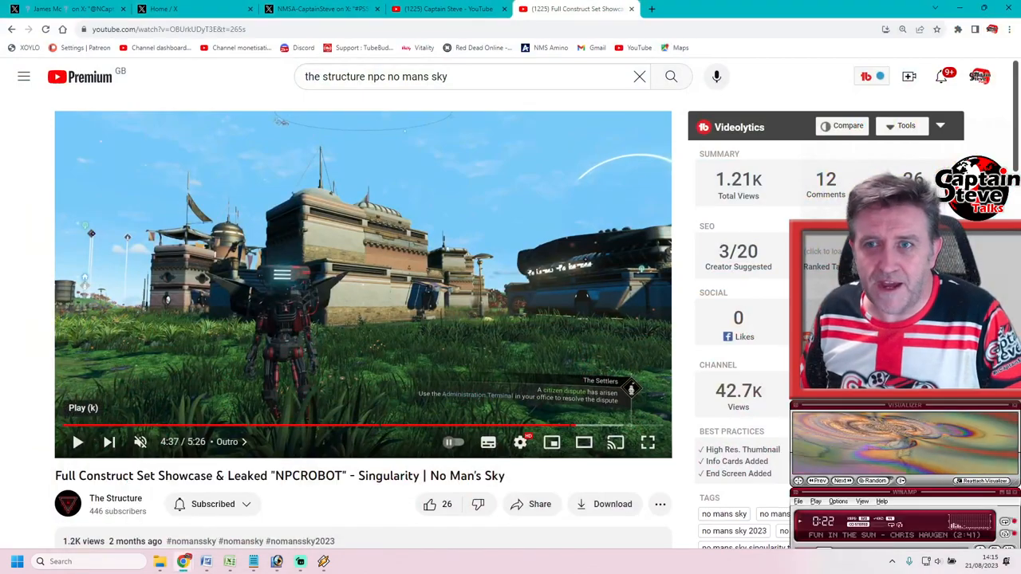
click(980, 76)
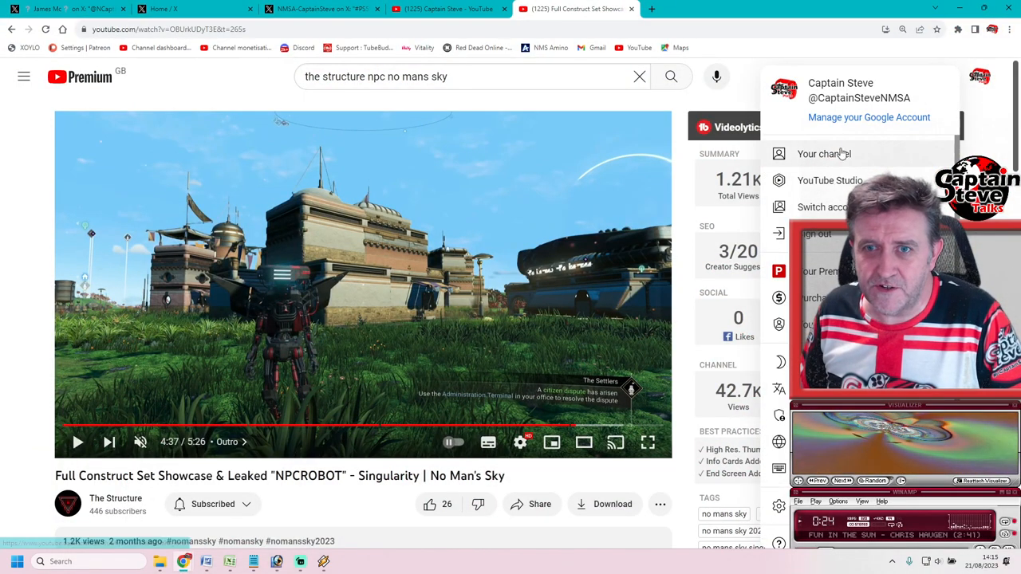
click(824, 153)
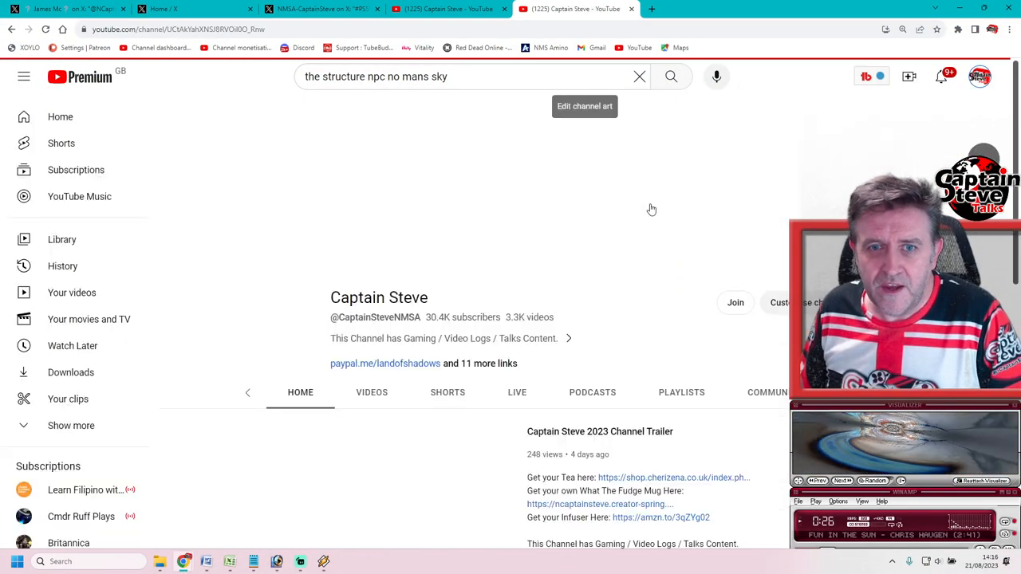
Open the Community tab, scroll through the Echoes speculation posts and polls, then scroll back up
click(737, 355)
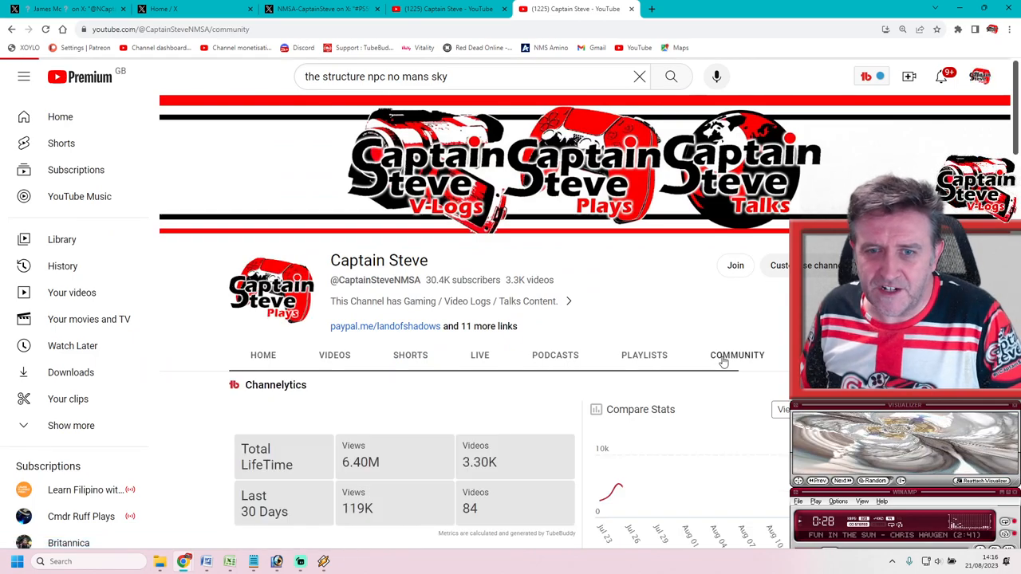
click(737, 354)
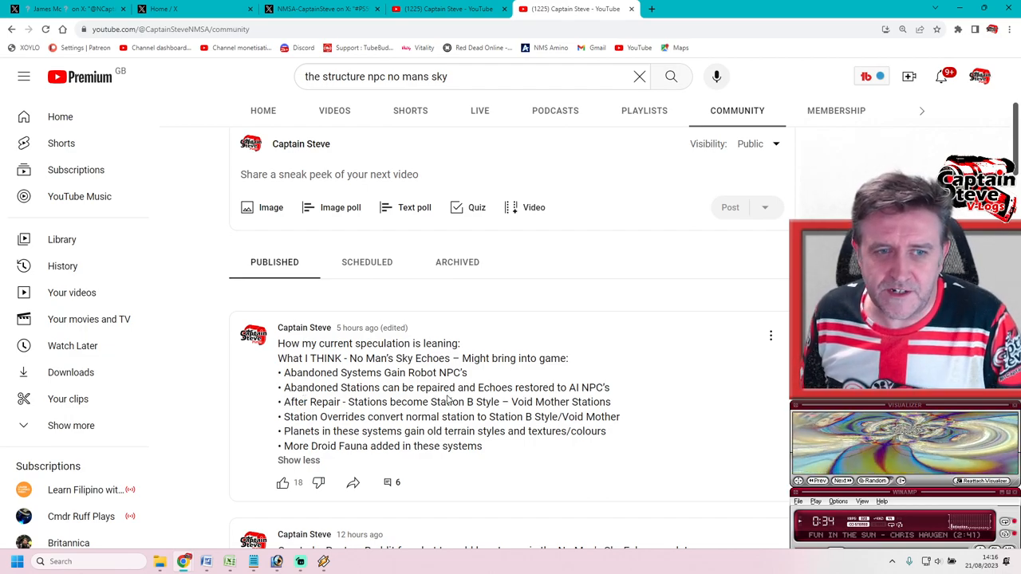
scroll(down, 3)
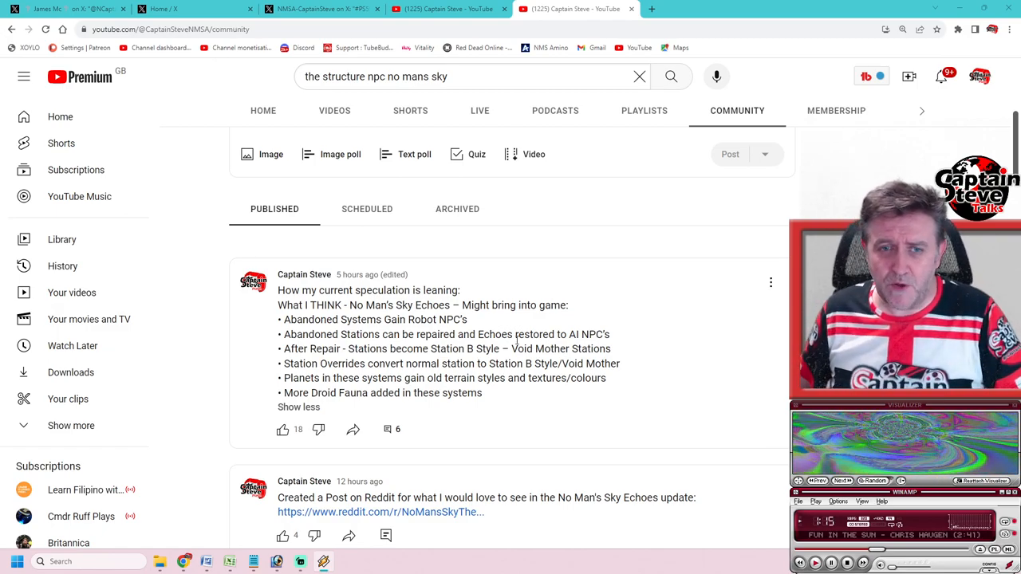
scroll(down, 3)
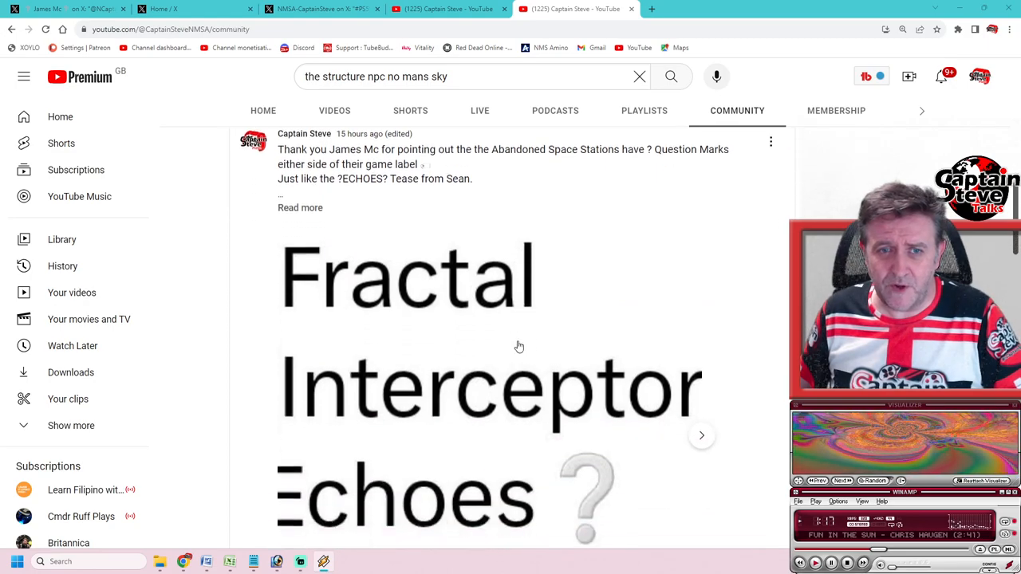
scroll(down, 3)
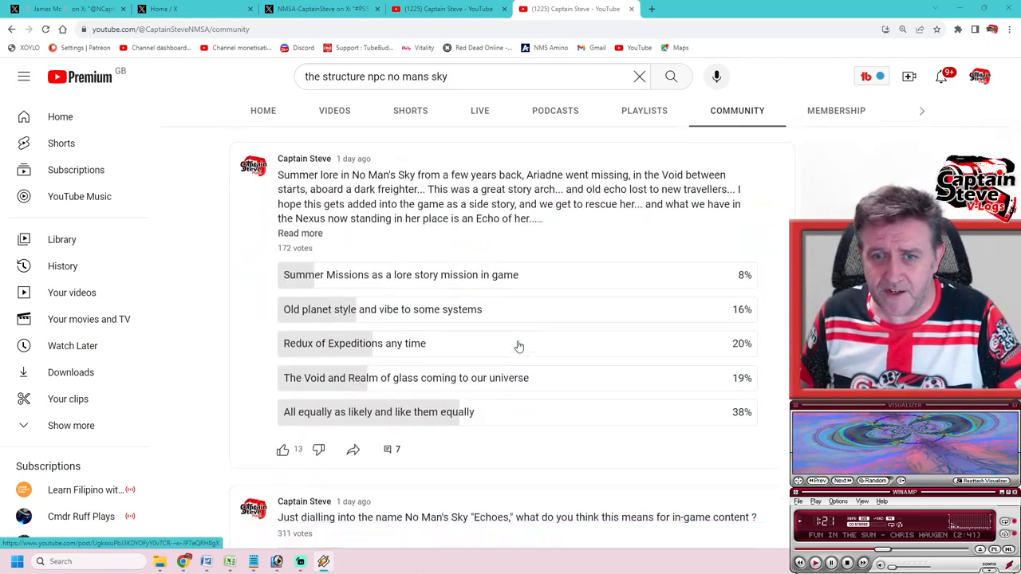
scroll(down, 3)
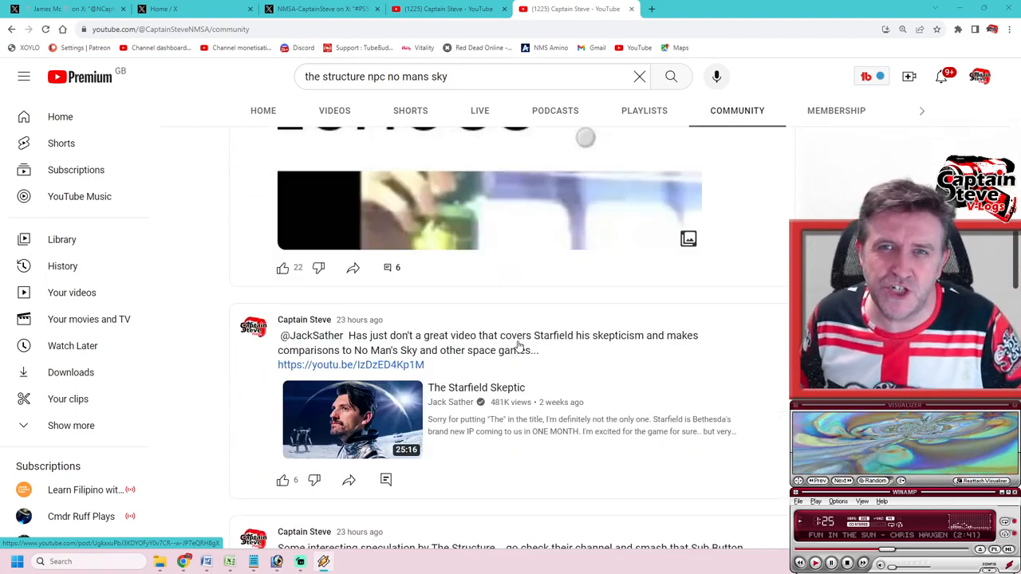
scroll(up, 3)
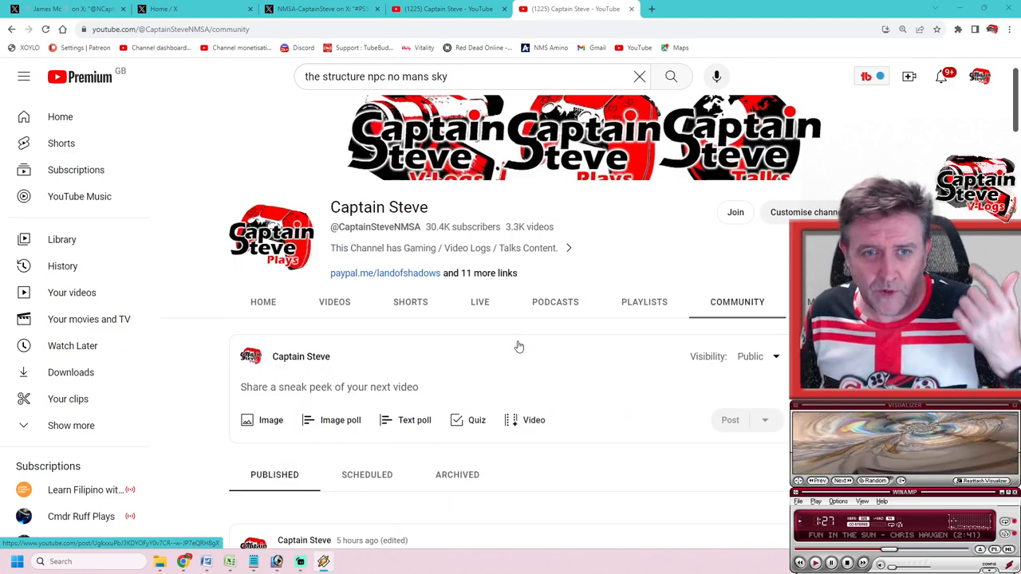